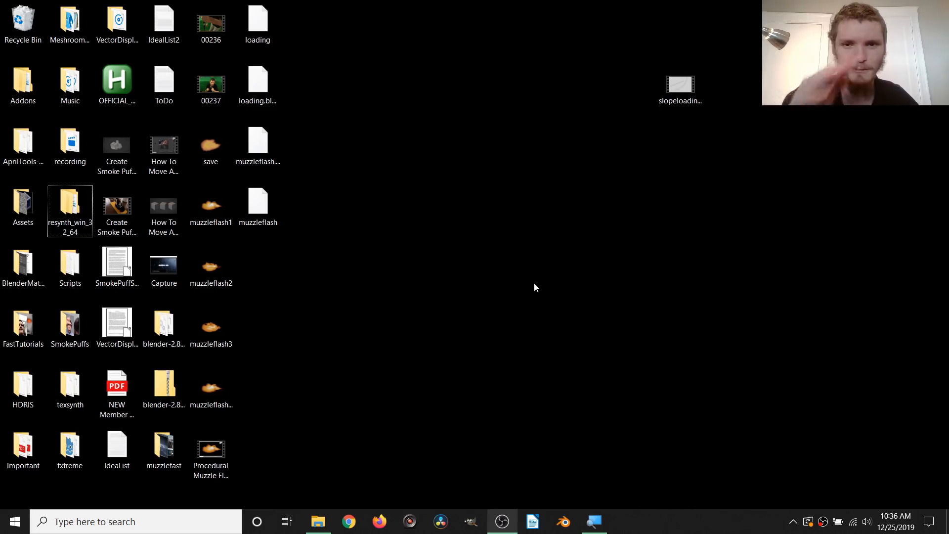
Play the slopeloading0001-0090 clip in Movies & TV, then close the player.
click(680, 89)
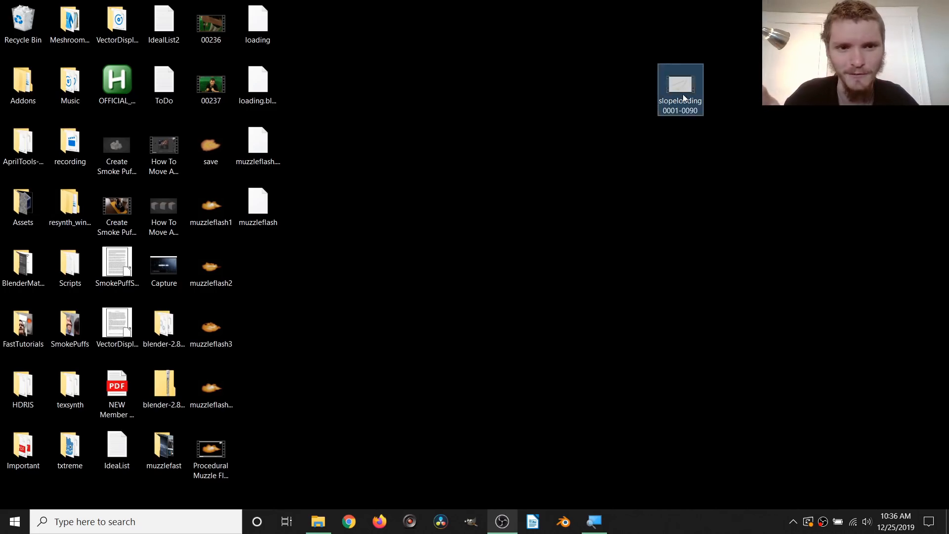
double_click(680, 84)
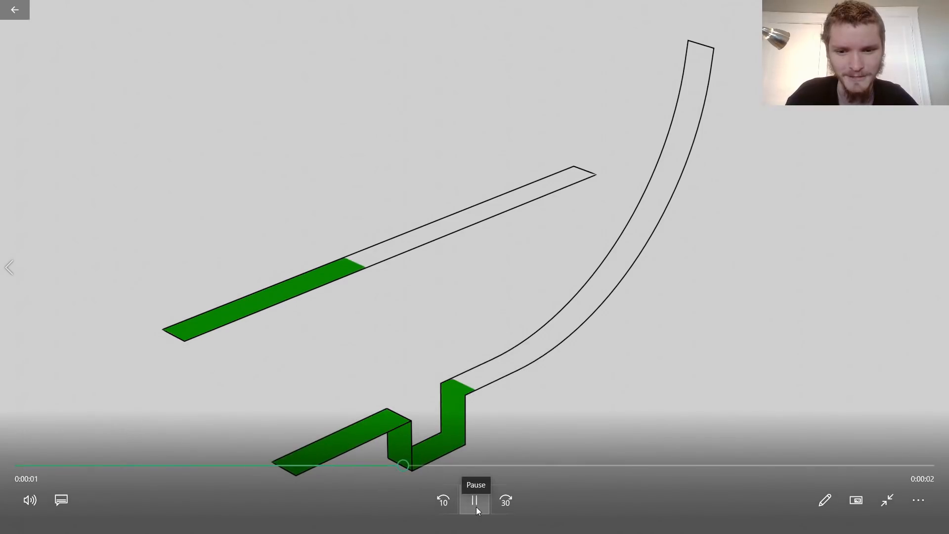
click(474, 501)
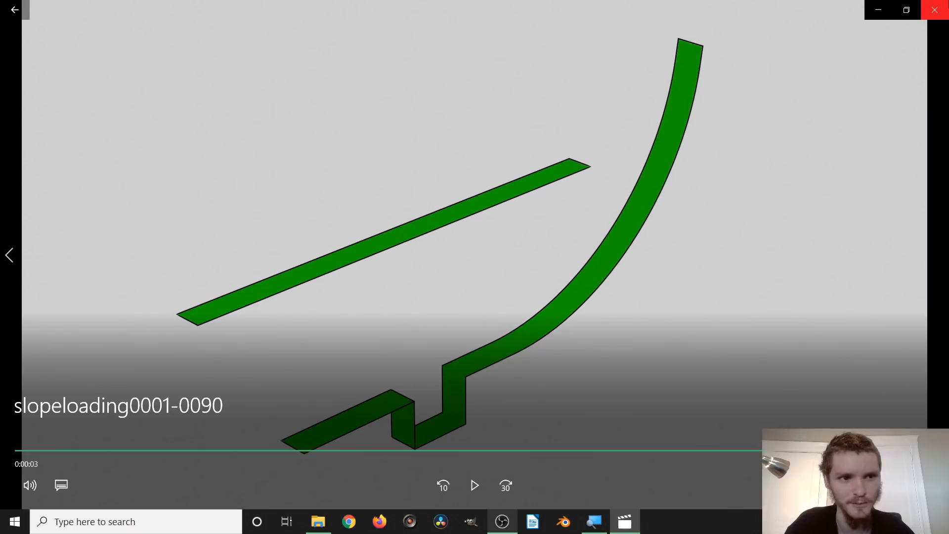
click(935, 9)
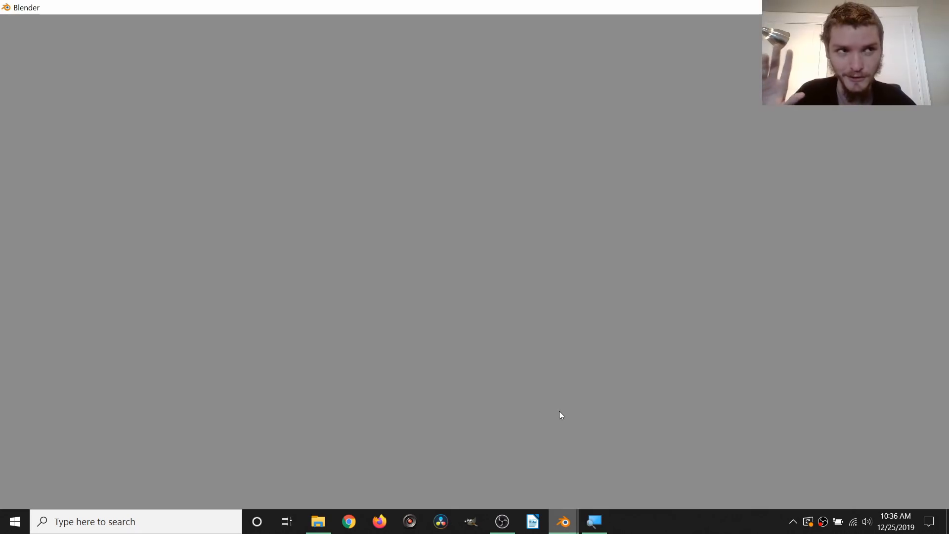
Dismiss the Blender splash screen to reach the default scene.
click(562, 521)
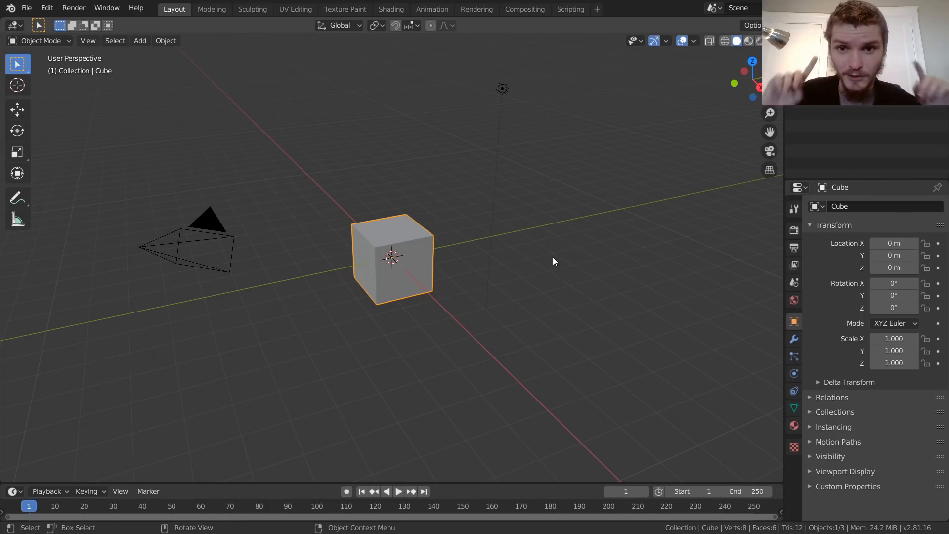
mouse_move(399, 212)
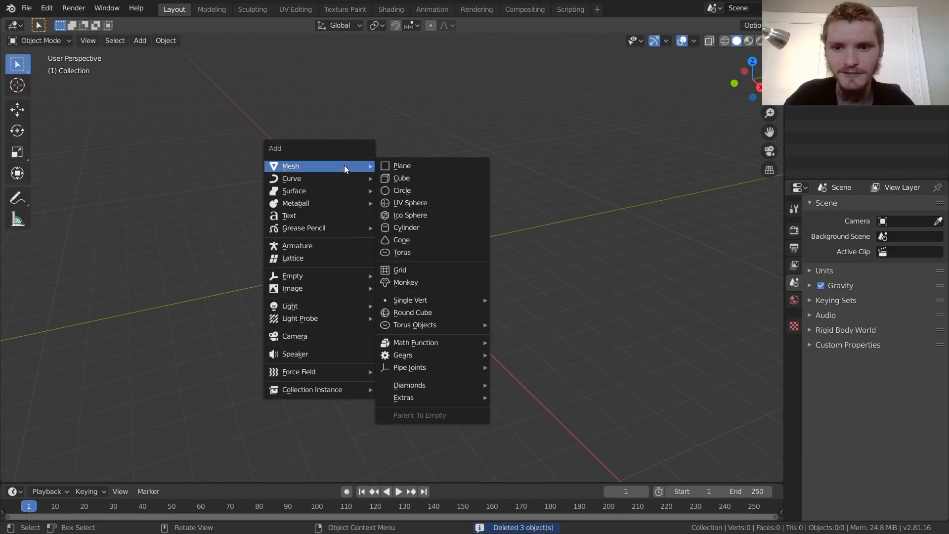
Add a plane and begin scaling it into a narrow strip.
click(402, 166)
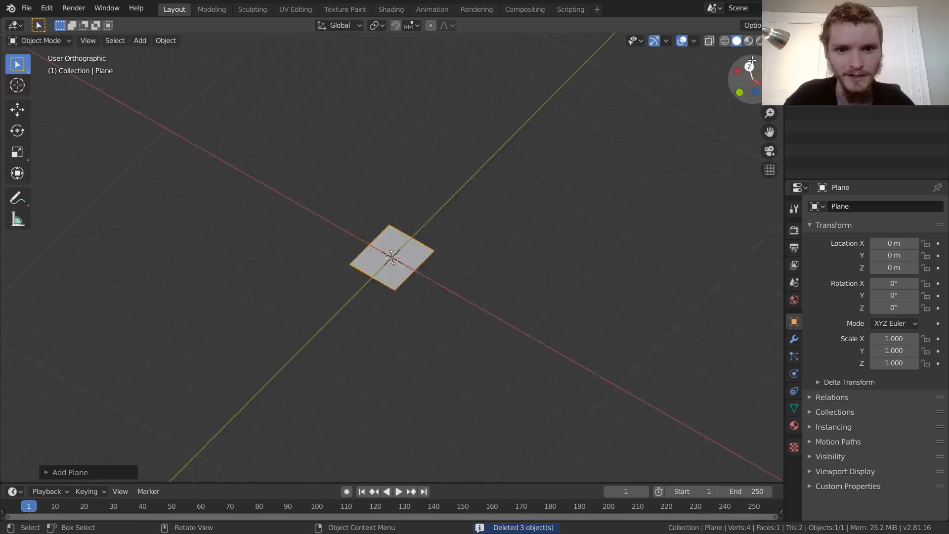
key(s)
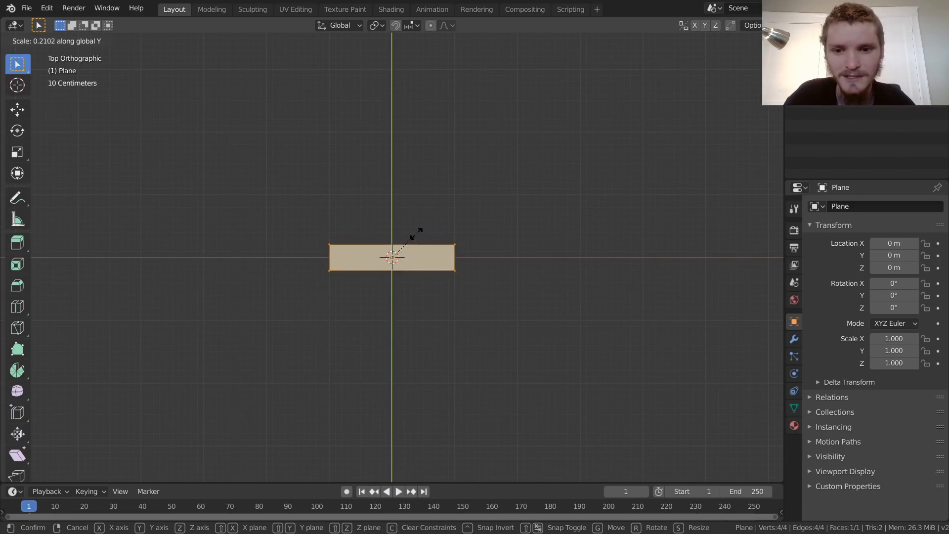
mouse_move(753, 235)
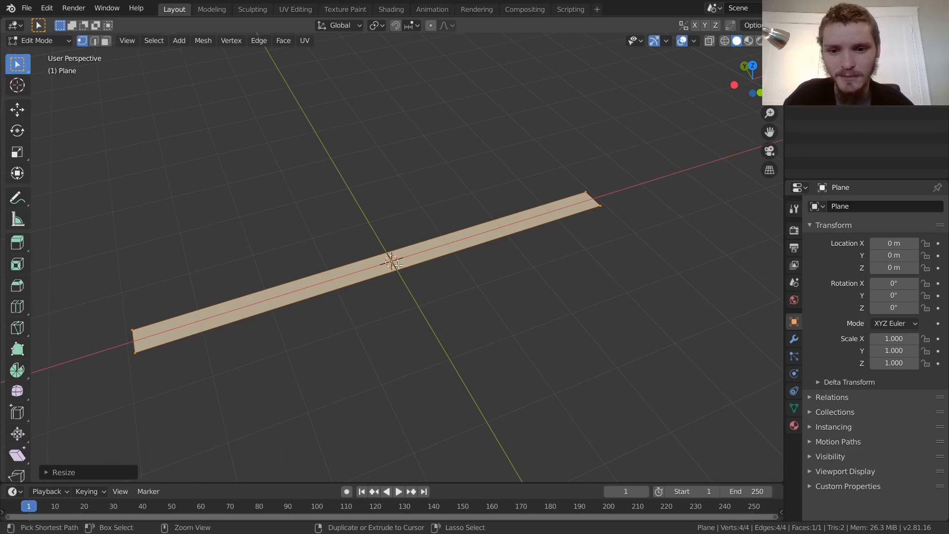
Start loop-cutting the strip into sections with Ctrl+R.
key(ctrl+r)
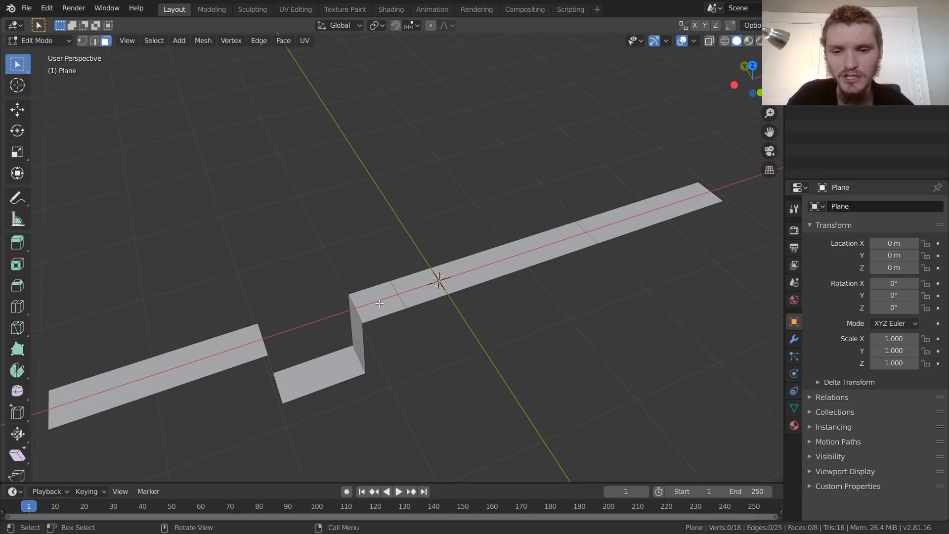
Select the strip's far end section to extrude into the ramp.
click(379, 302)
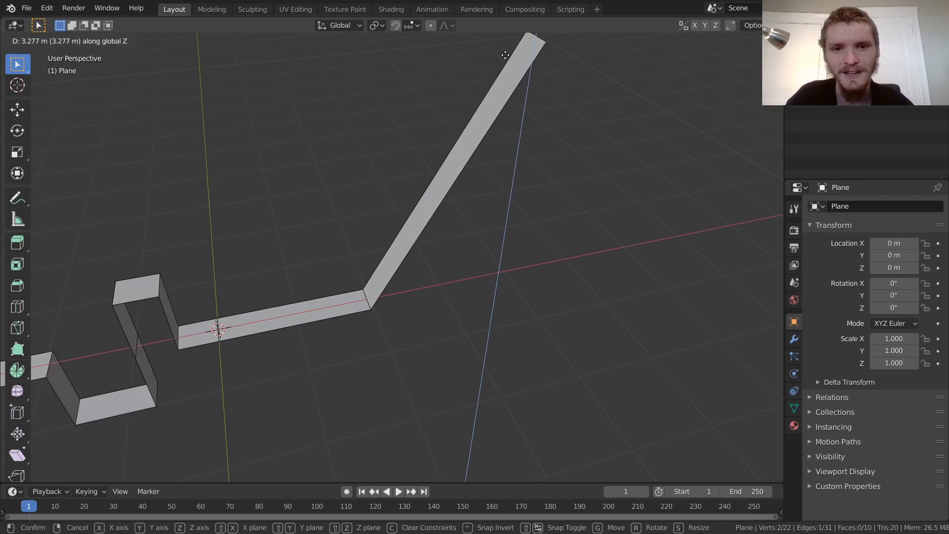
mouse_move(512, 145)
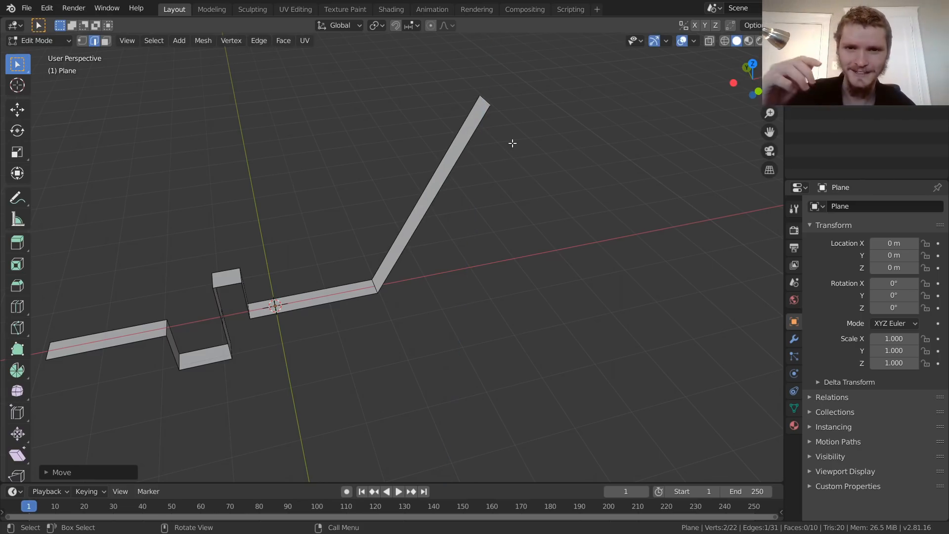
mouse_move(457, 177)
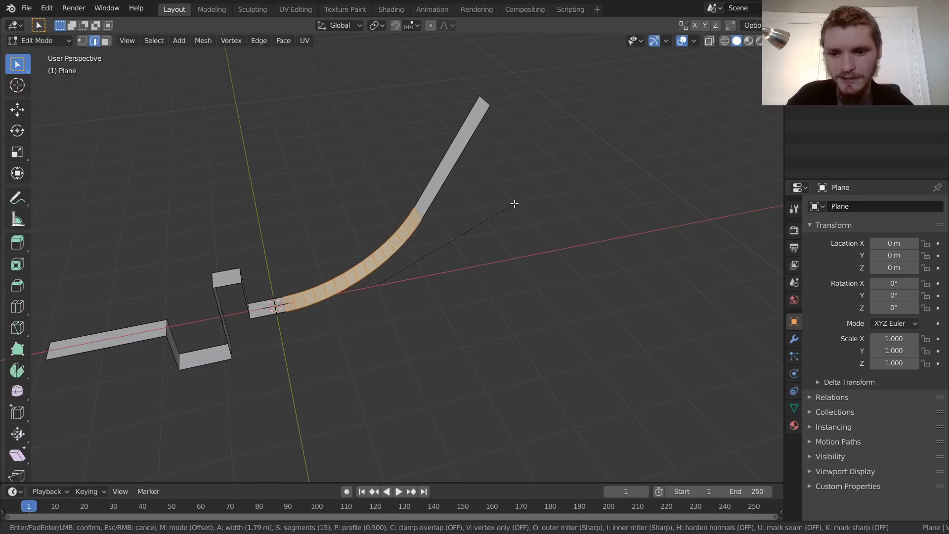
mouse_move(574, 150)
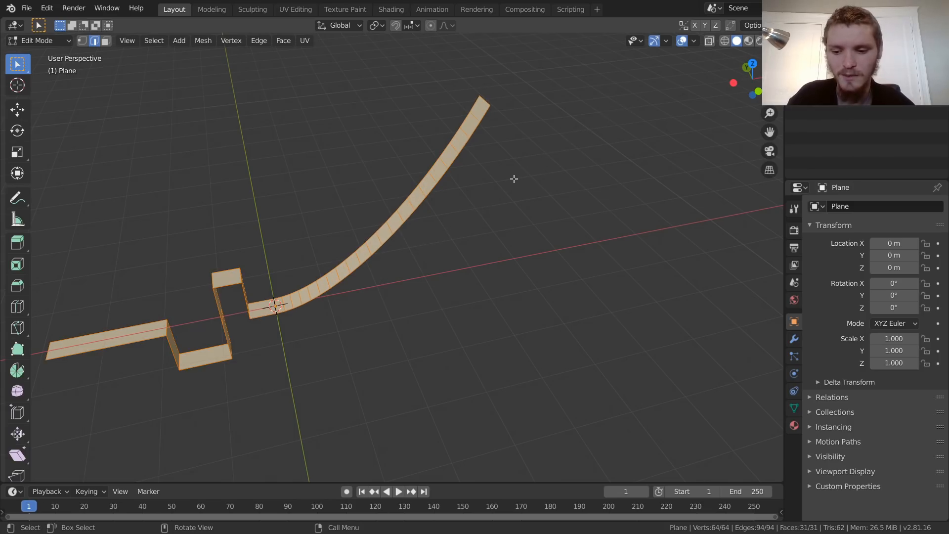
Merge overlapping vertices along the strip by distance.
key(M)
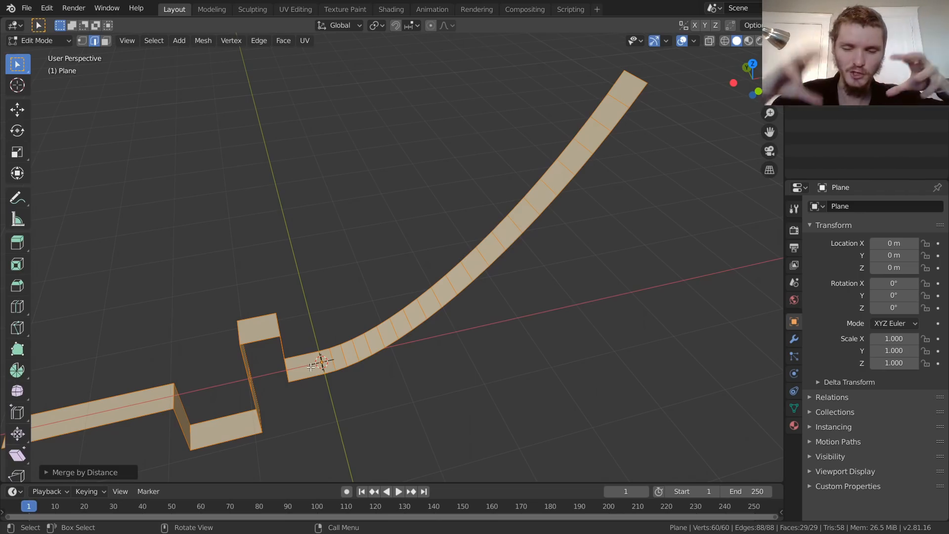
mouse_move(336, 333)
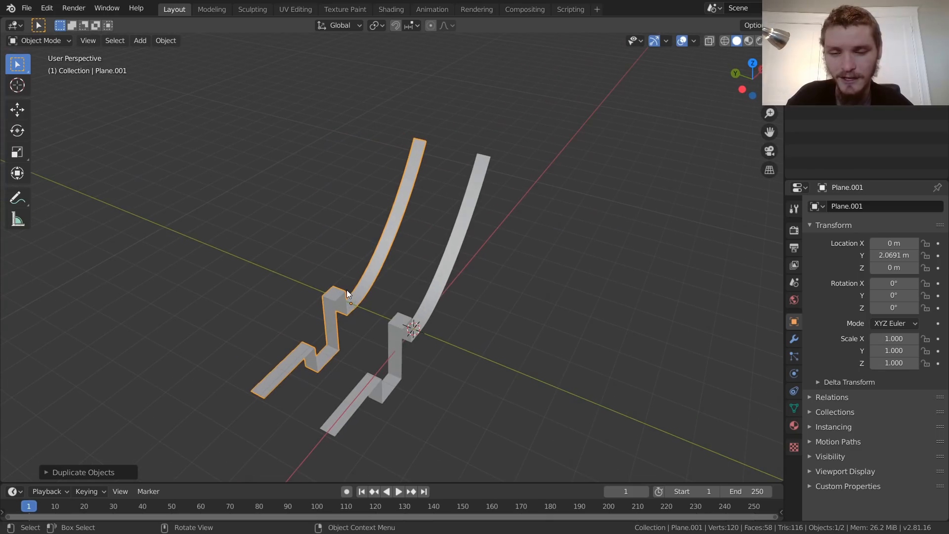
Flatten the copied strip to zero height with S Z 0 and exit Edit Mode.
key(Tab)
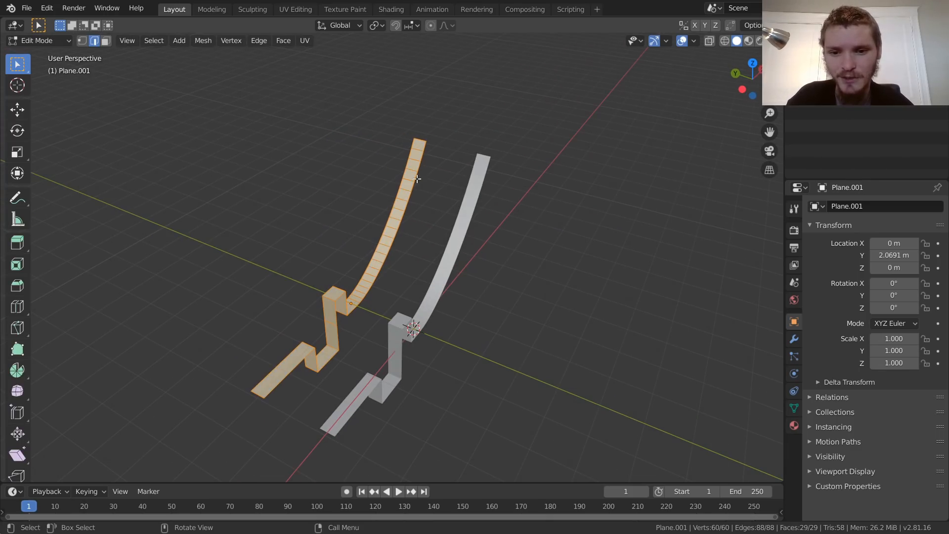
key(s)
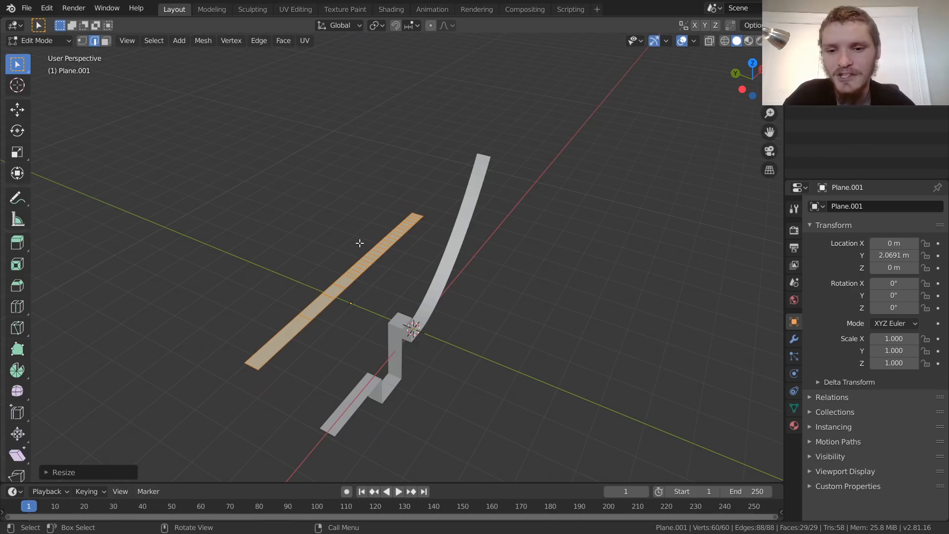
key(Tab)
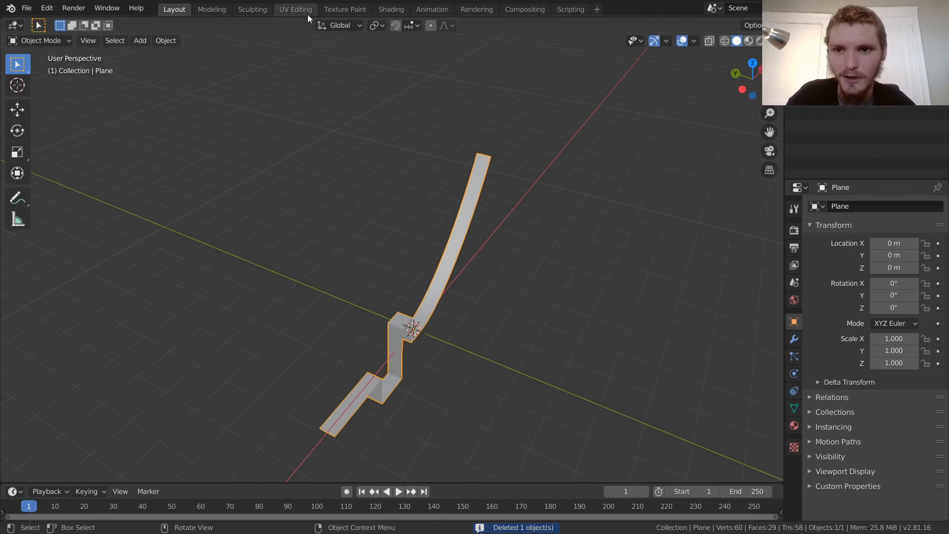
Unwrap the curved strip in UV Editing and make a Z-flattened duplicate.
click(296, 9)
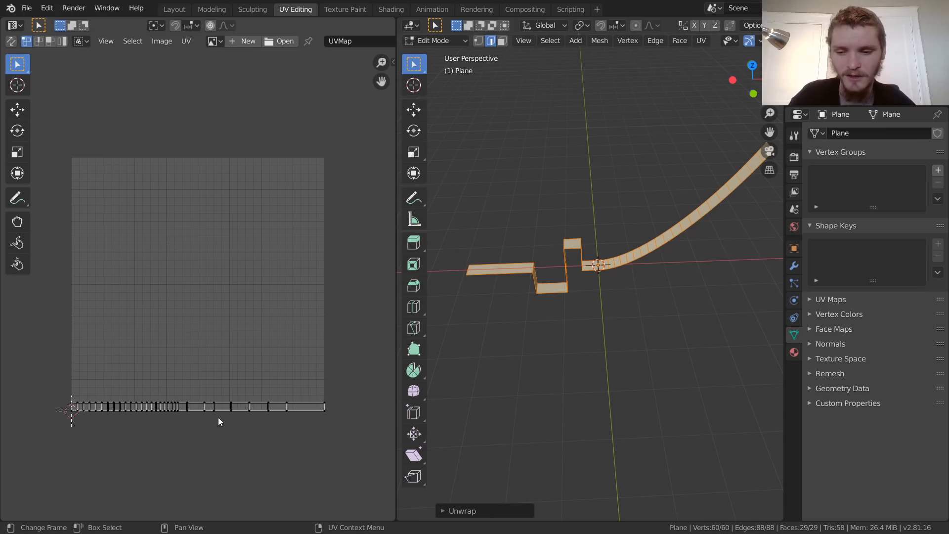
mouse_move(85, 374)
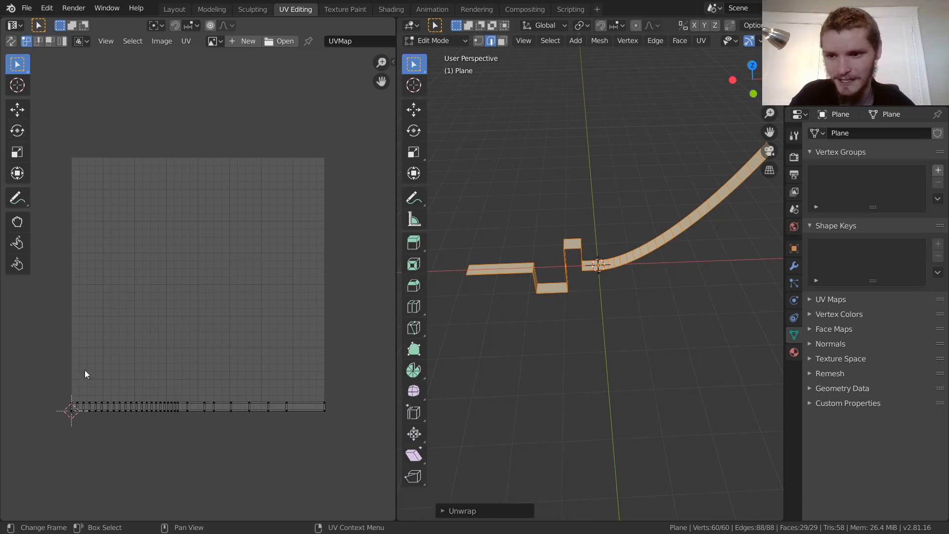
key(Tab)
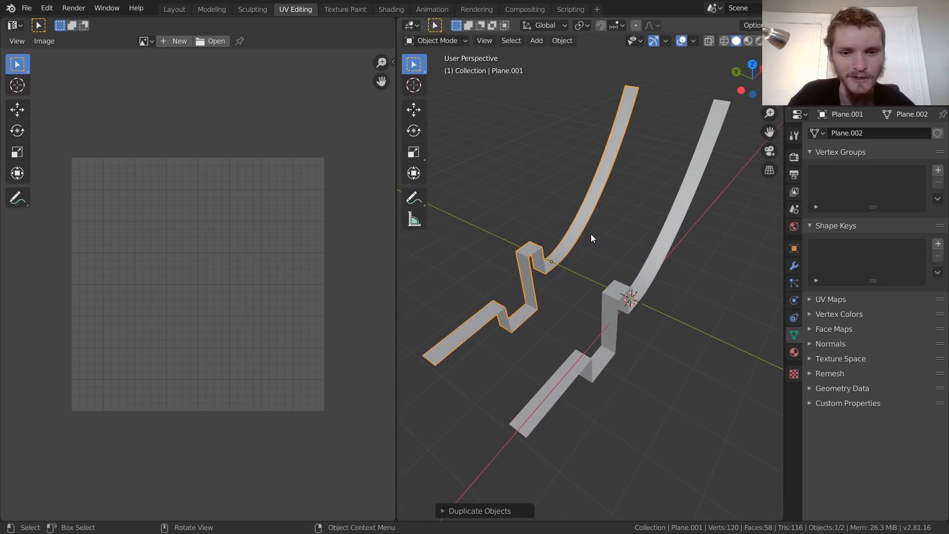
key(Tab)
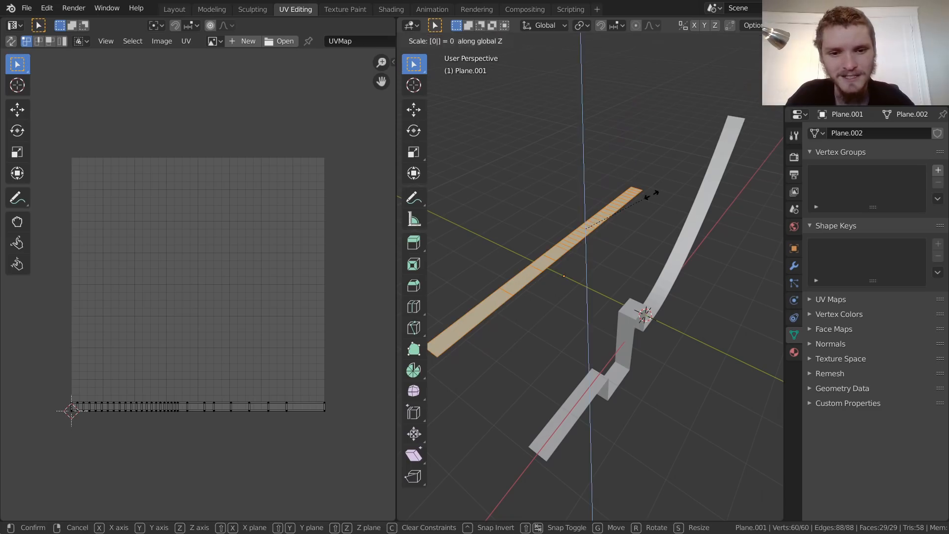
key(Tab)
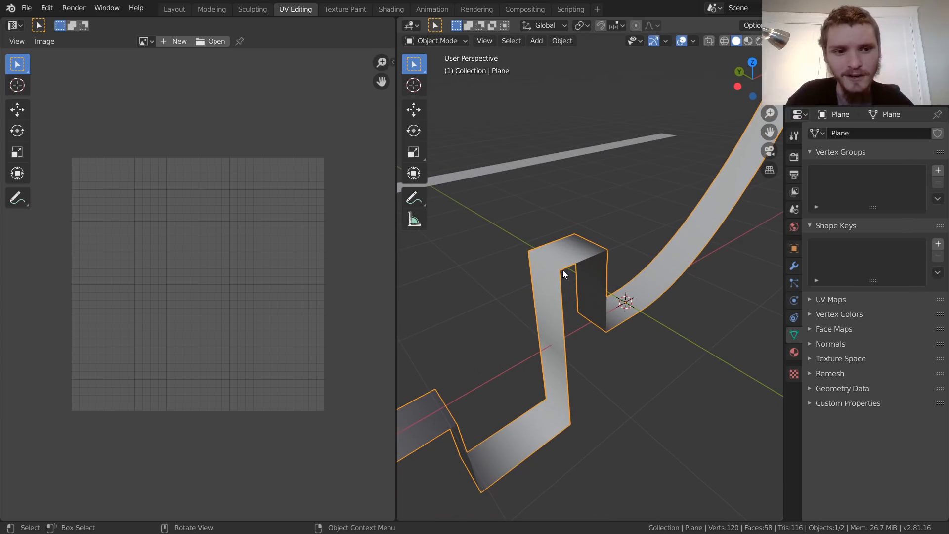
mouse_move(765, 295)
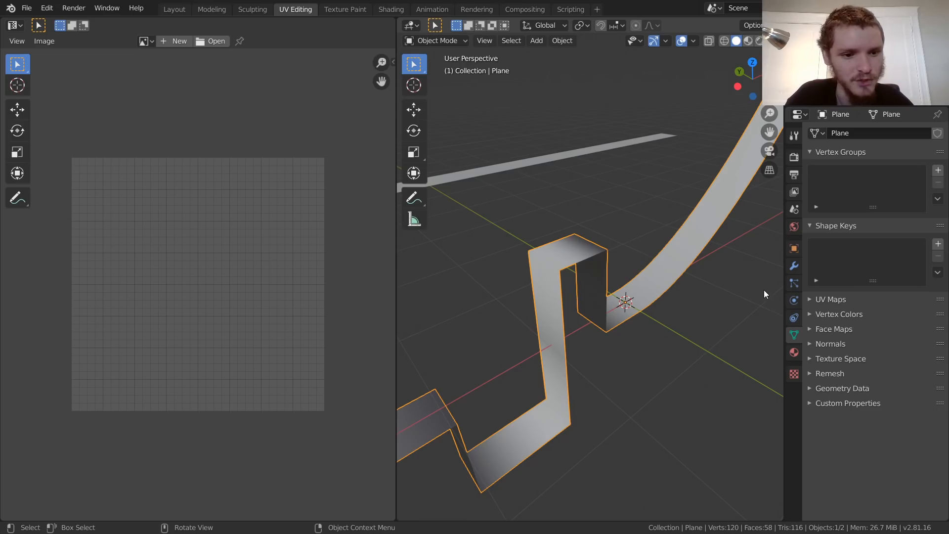
mouse_move(794, 334)
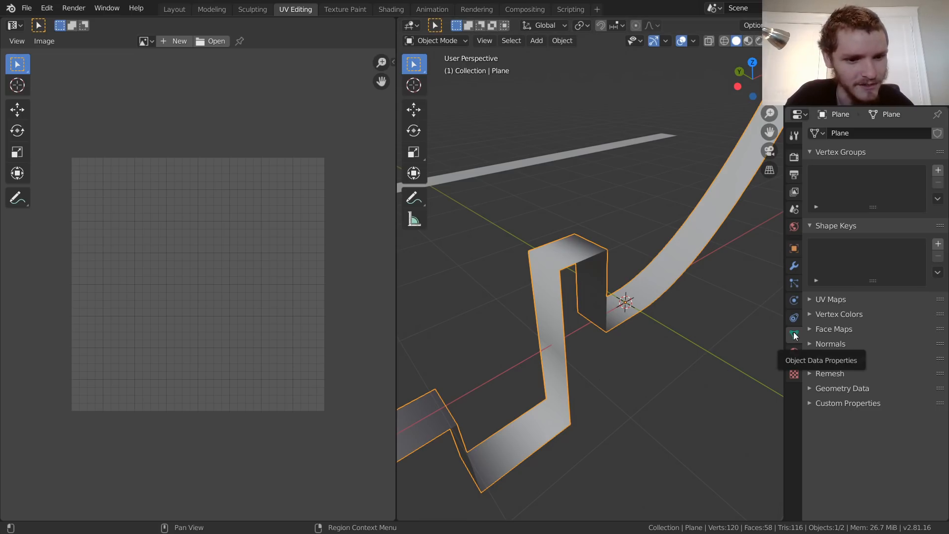
Tick Auto Smooth under the strip's Normals settings, then switch to Shading.
click(832, 343)
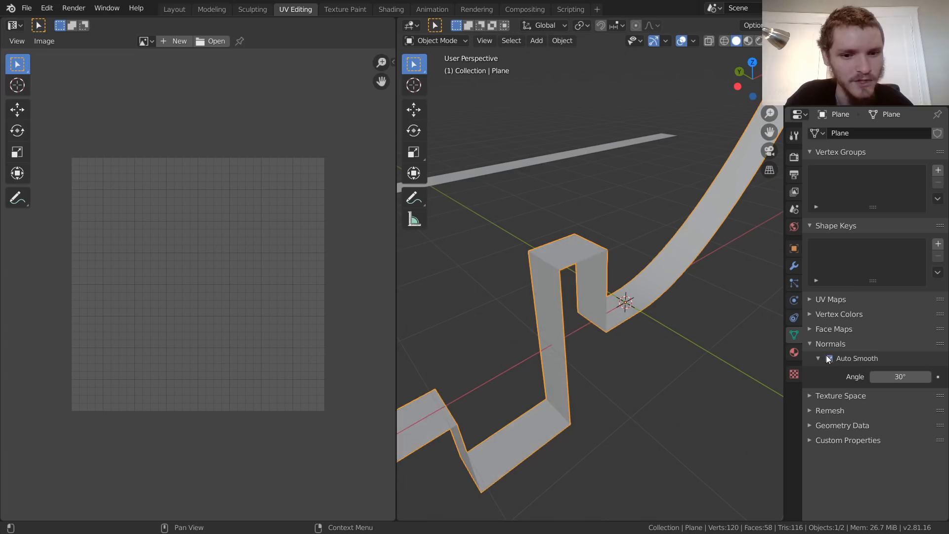
click(828, 358)
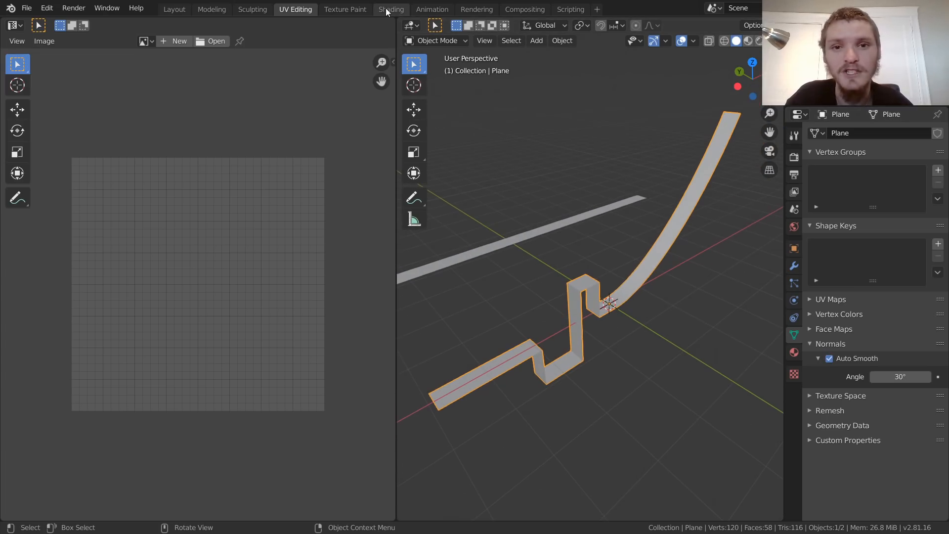
click(390, 9)
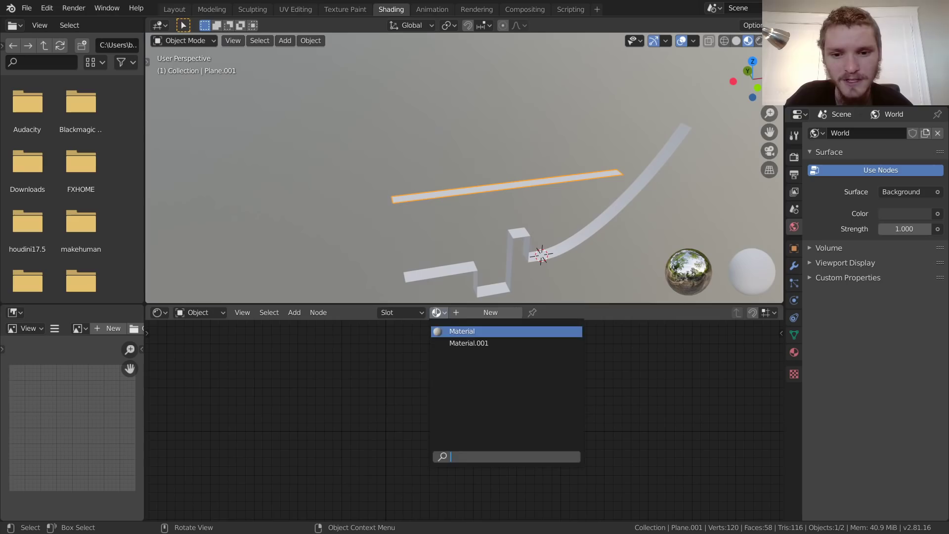
Add Texture Coordinate and Separate XYZ nodes to the strip material.
click(469, 343)
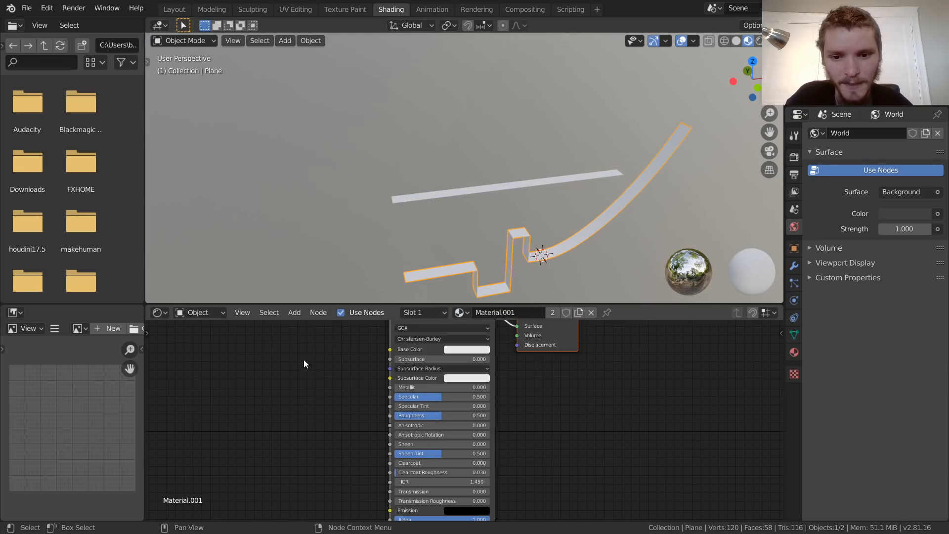
click(294, 312)
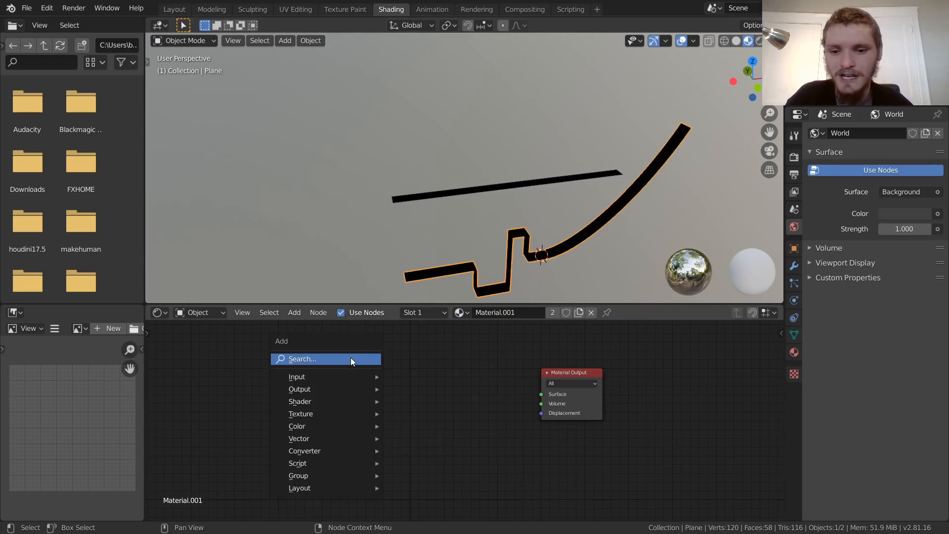
click(297, 376)
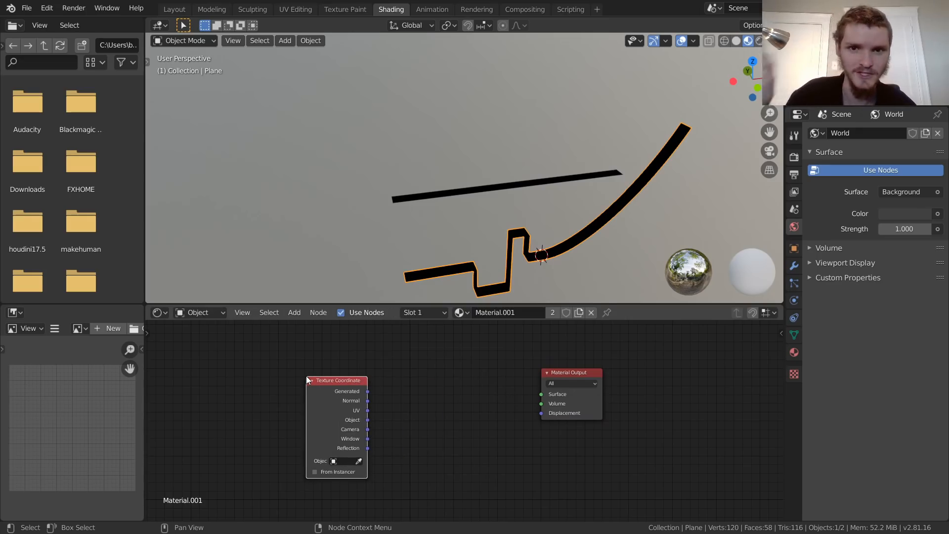
mouse_move(369, 420)
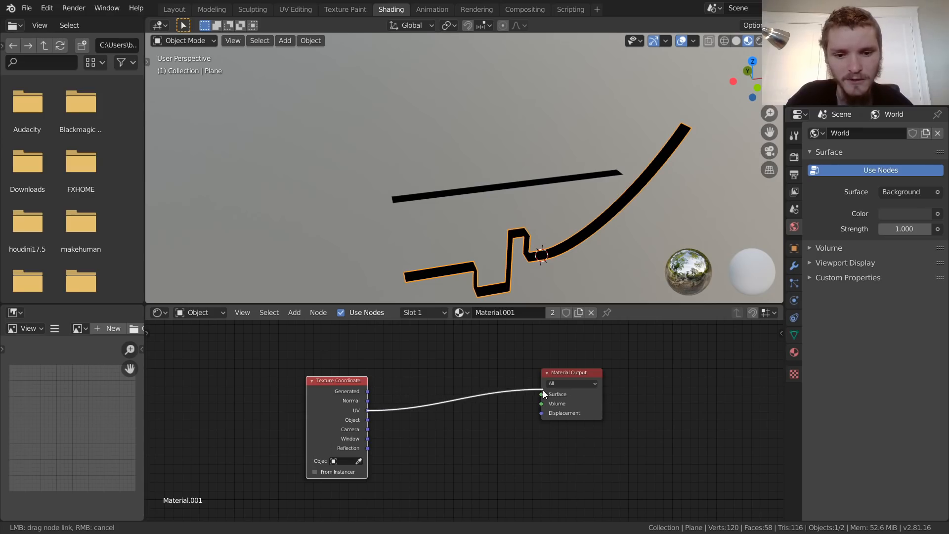
click(294, 312)
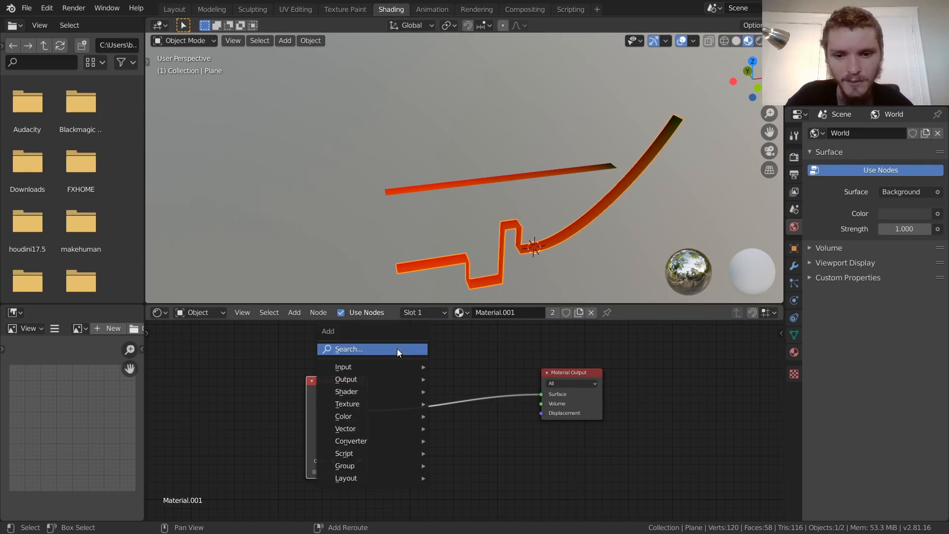
text(sep)
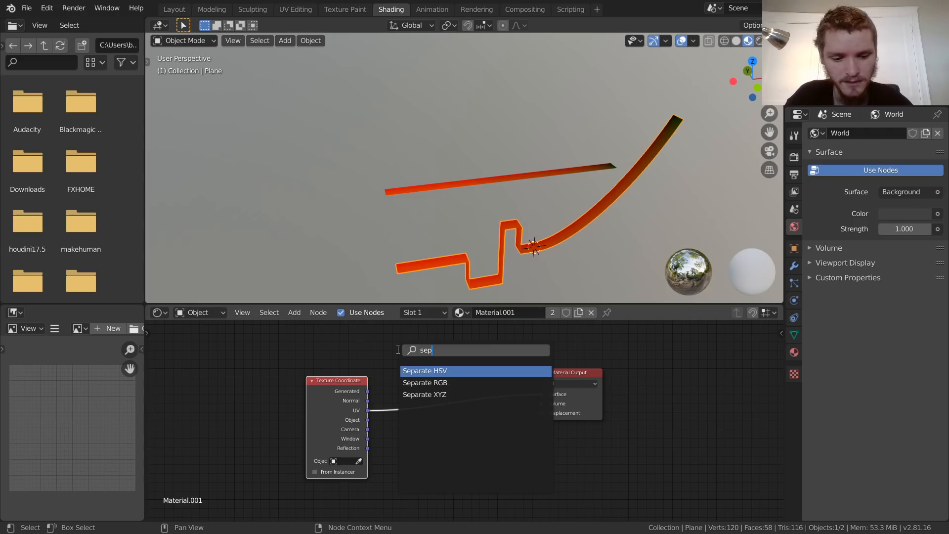
click(424, 394)
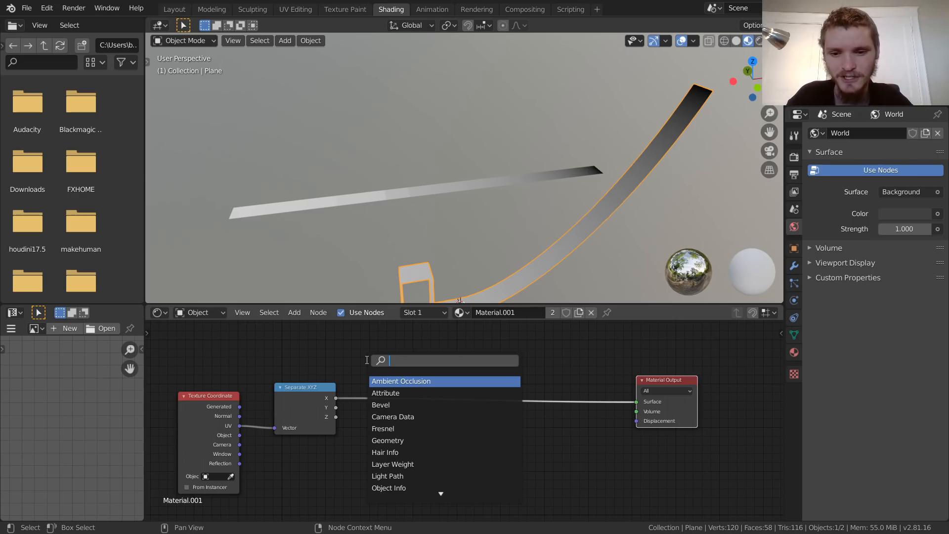
Insert a Math node after the X output and choose its operation (Add, then Greater Than 0.5).
click(445, 361)
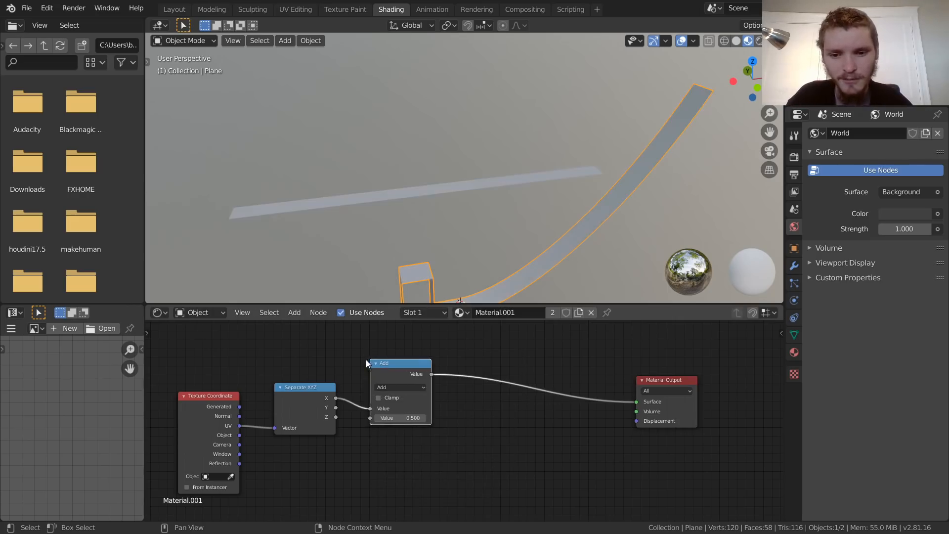
click(401, 387)
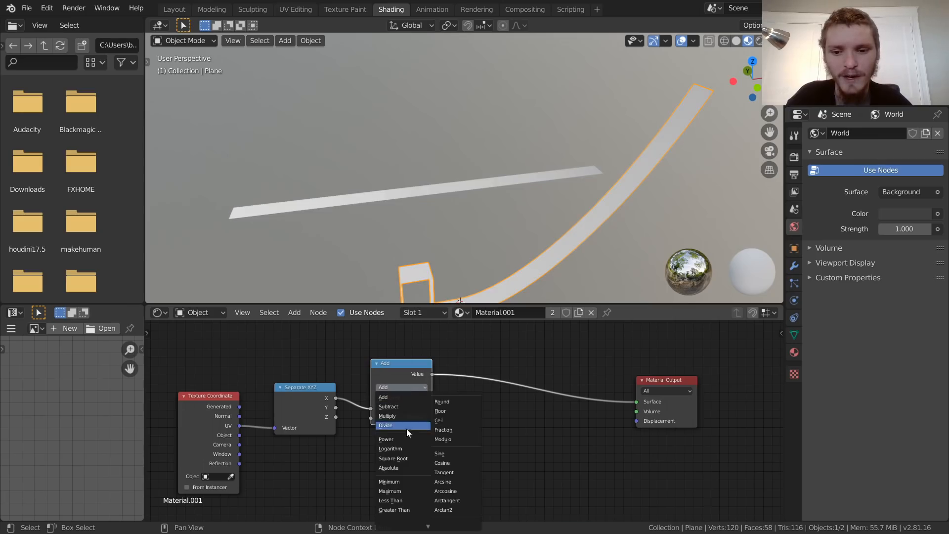
mouse_move(442, 439)
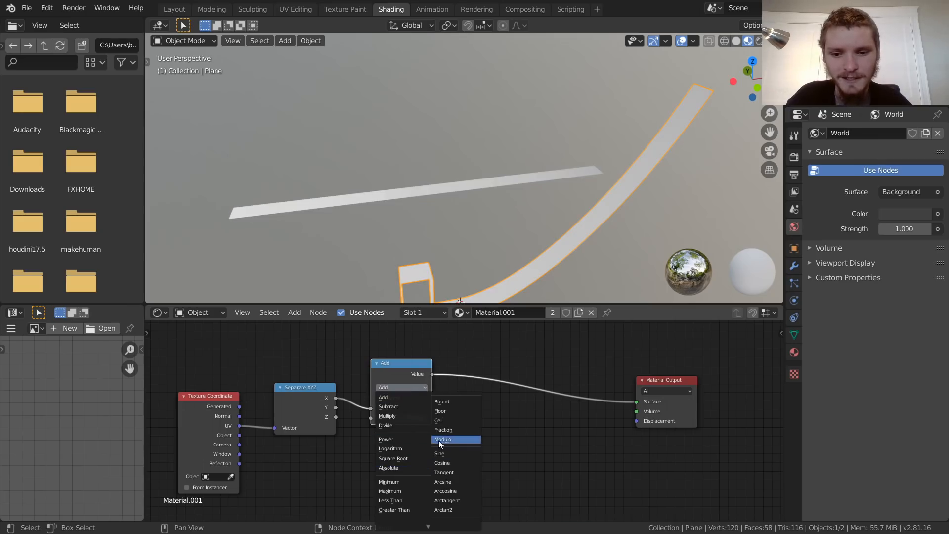
click(392, 510)
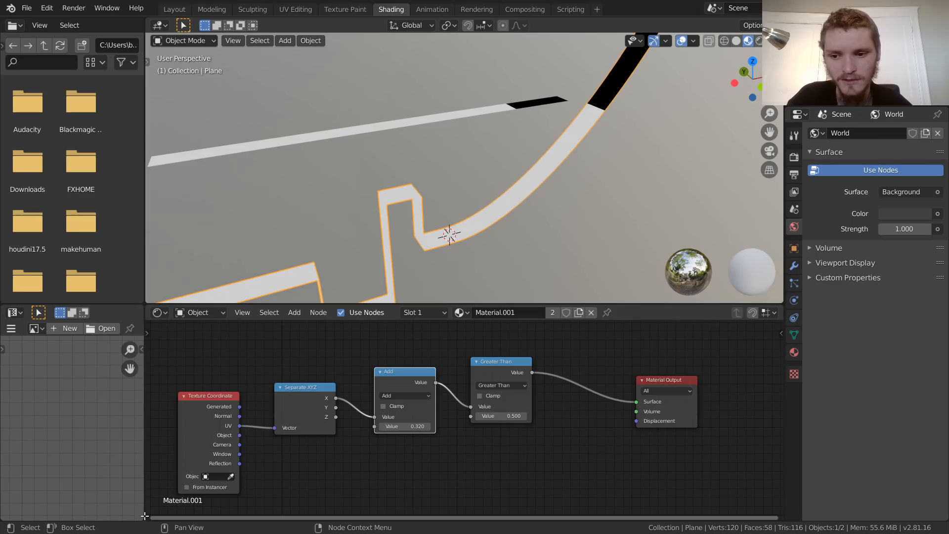
Show the Timeline in the lower area and keyframe the Add node's offset value at frame 1.
click(158, 313)
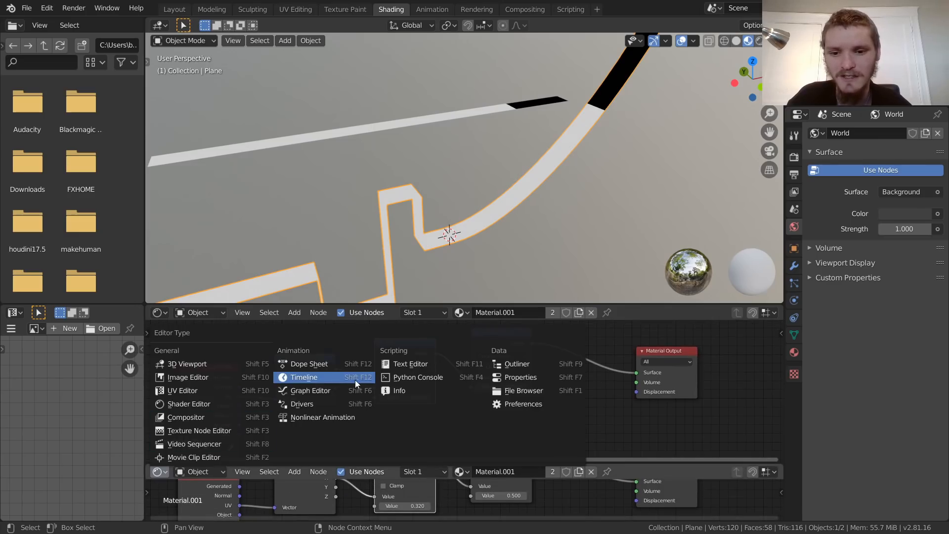
click(303, 377)
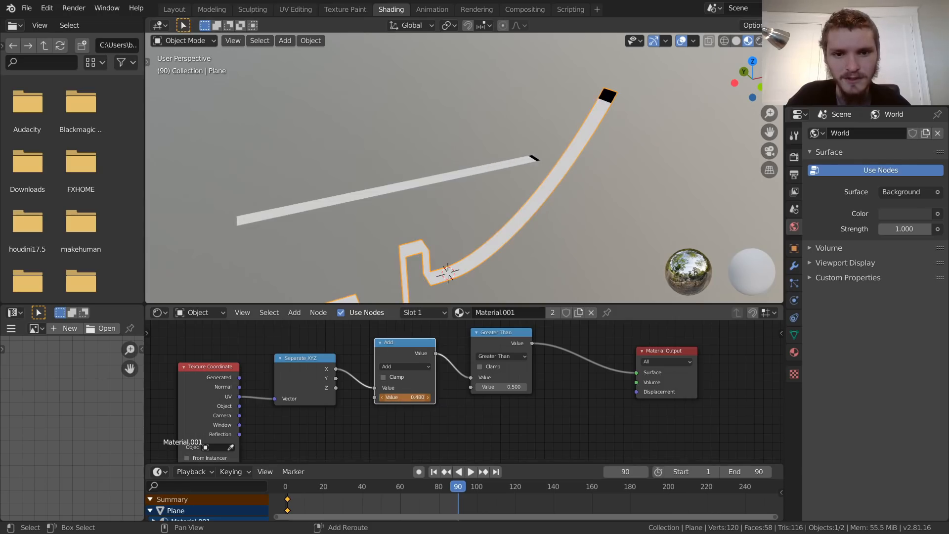
double_click(404, 397)
text(0.500)
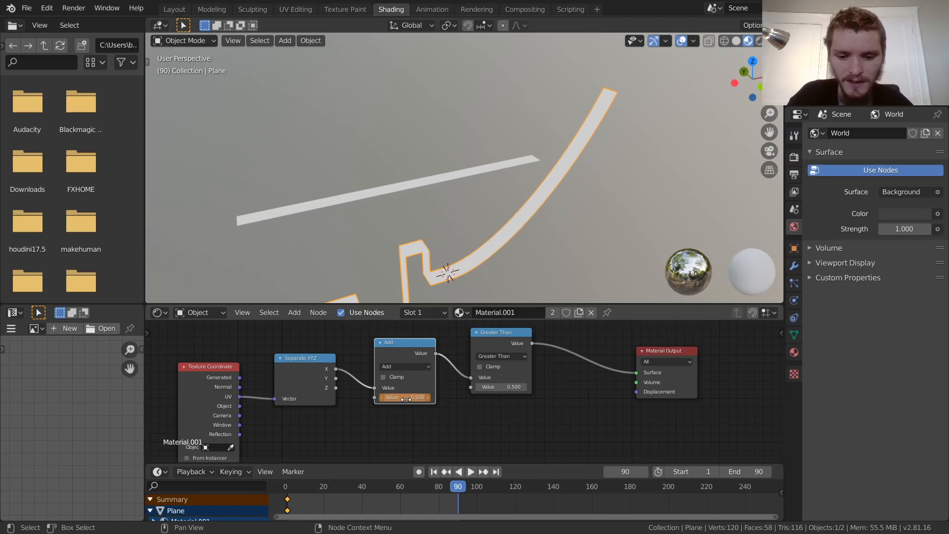
click(471, 472)
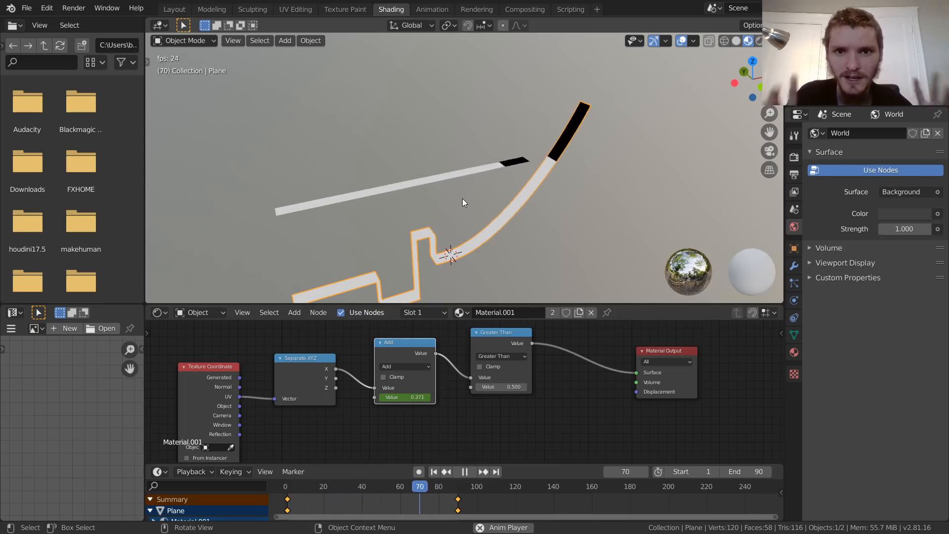
Keyframe the Add offset again at frame 90 and play back the sweep.
click(341, 486)
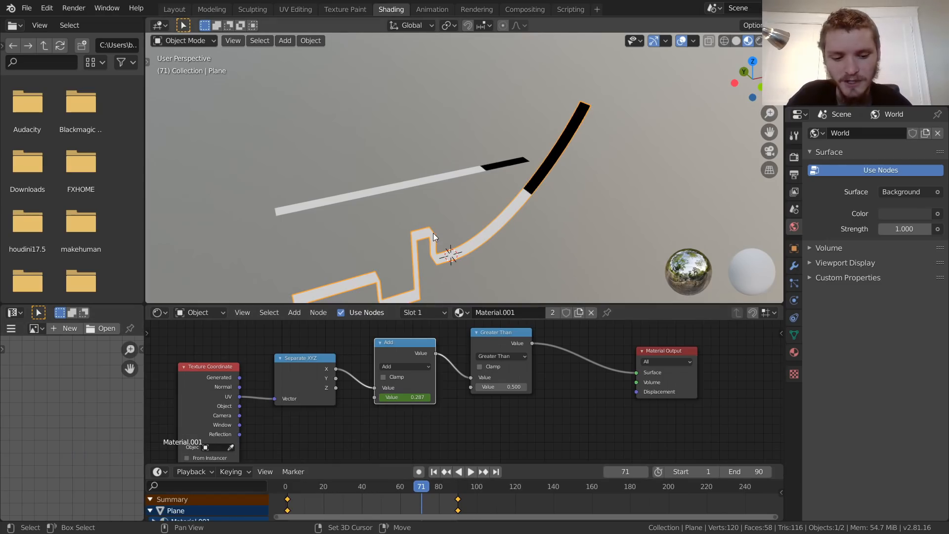
click(471, 472)
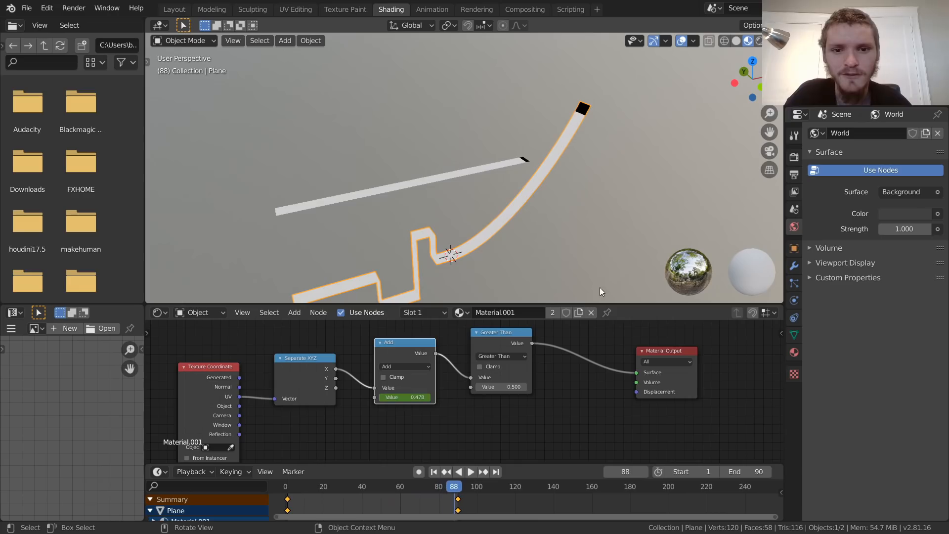
click(288, 486)
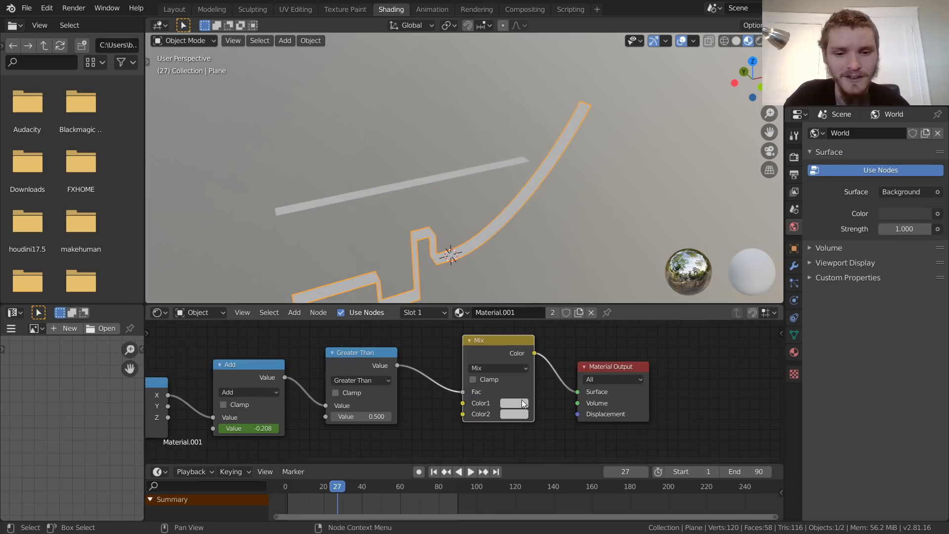
Set the Mix node's first colour to green and preview the fill at frame 33.
click(514, 403)
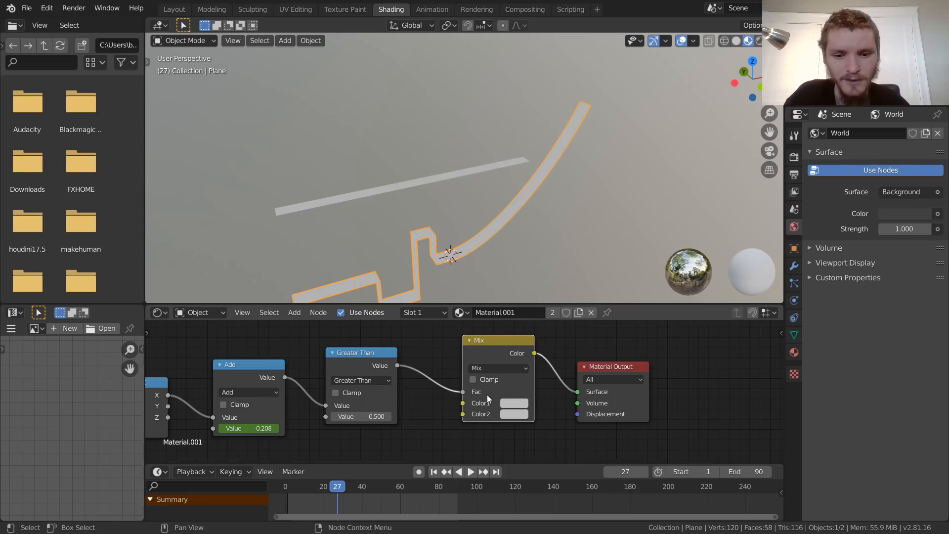
click(514, 402)
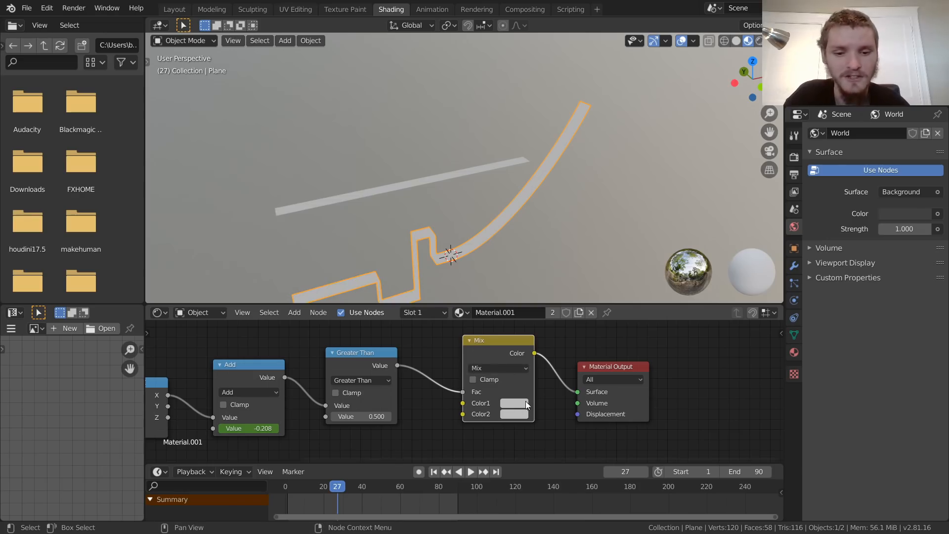
click(514, 404)
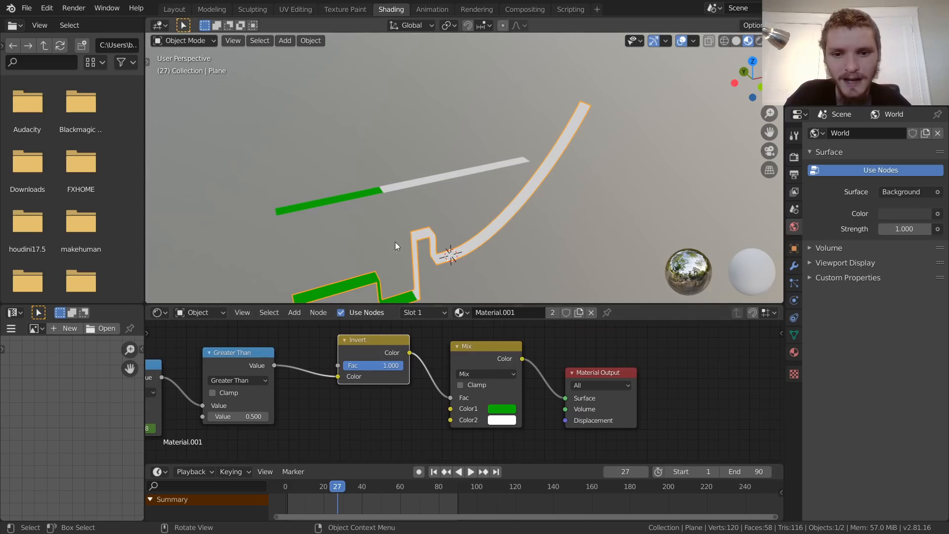
click(349, 486)
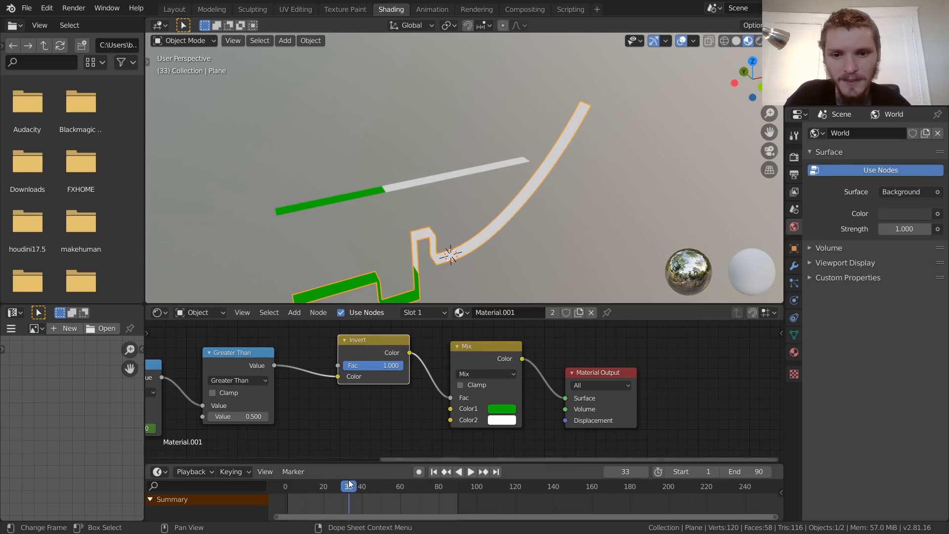
In the Layout workspace, add a camera and enable Lock Camera to View.
click(173, 9)
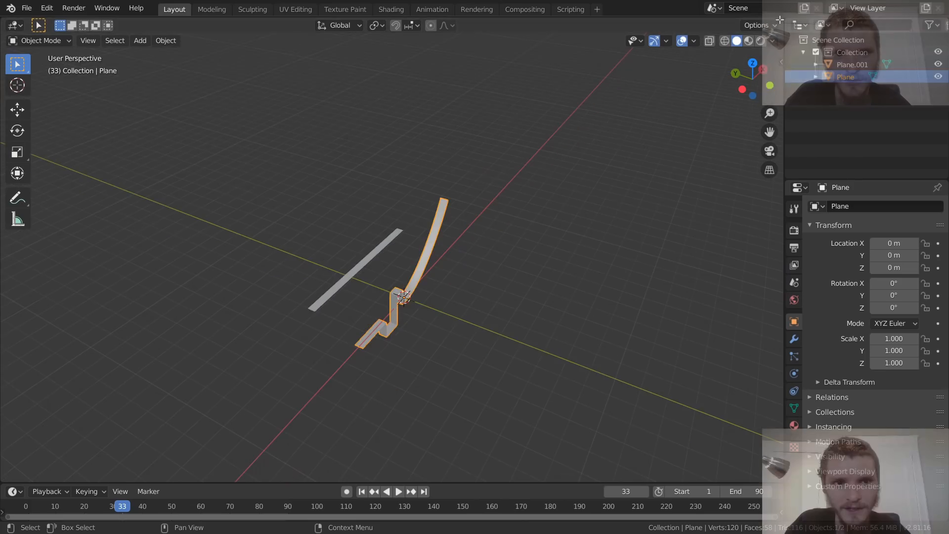
click(140, 41)
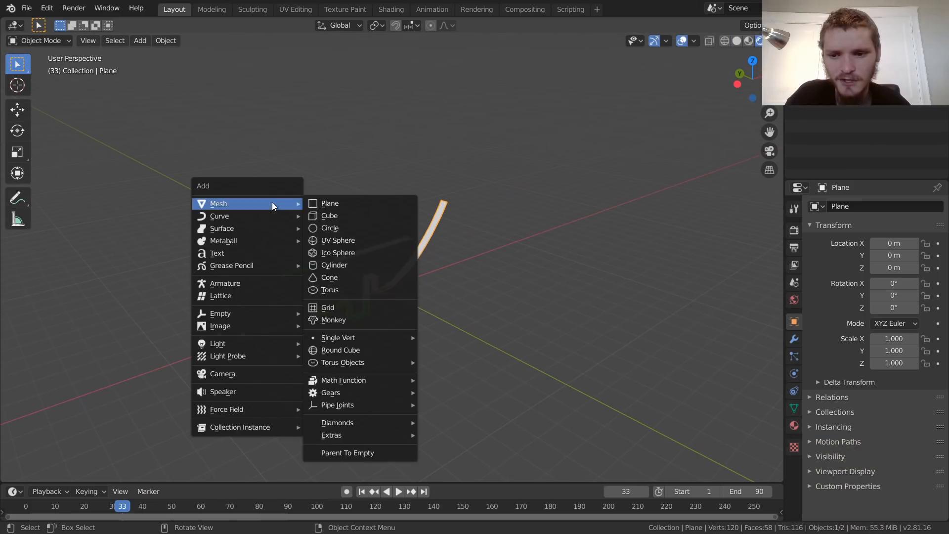
click(222, 374)
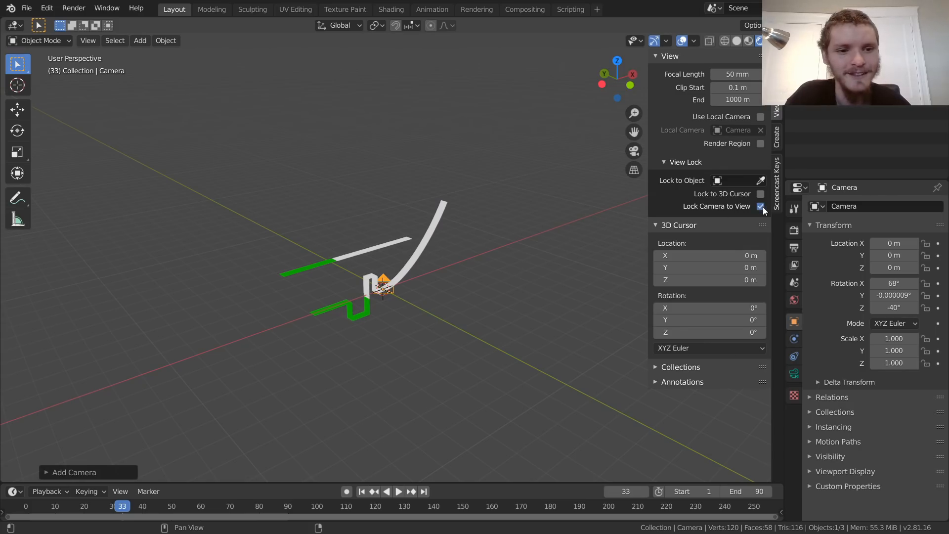
click(760, 205)
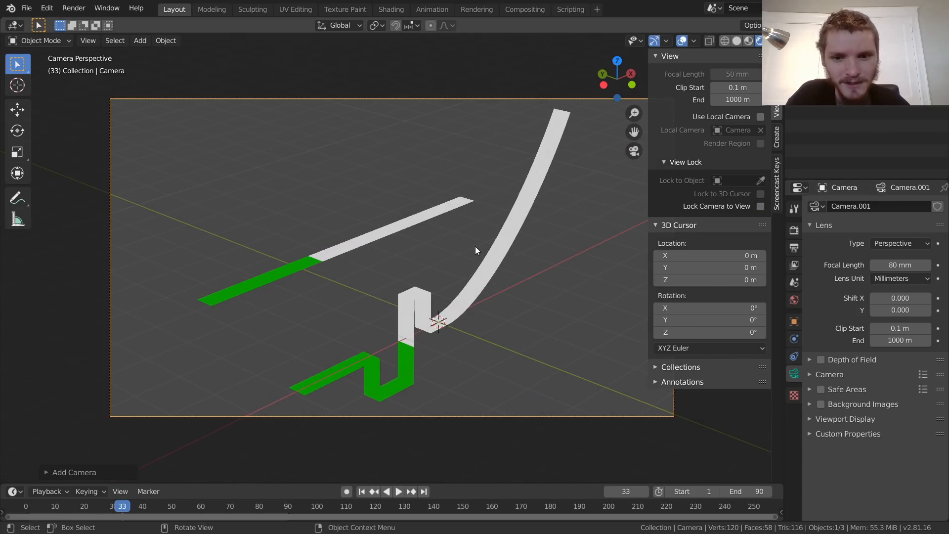
Test-render the strips and adjust Freestyle in the View Layer settings.
key(F12)
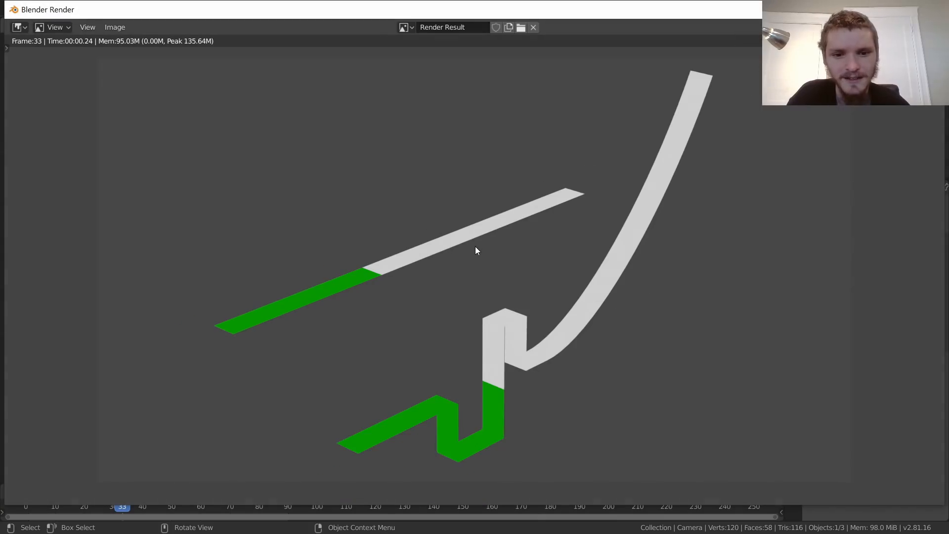
mouse_move(437, 308)
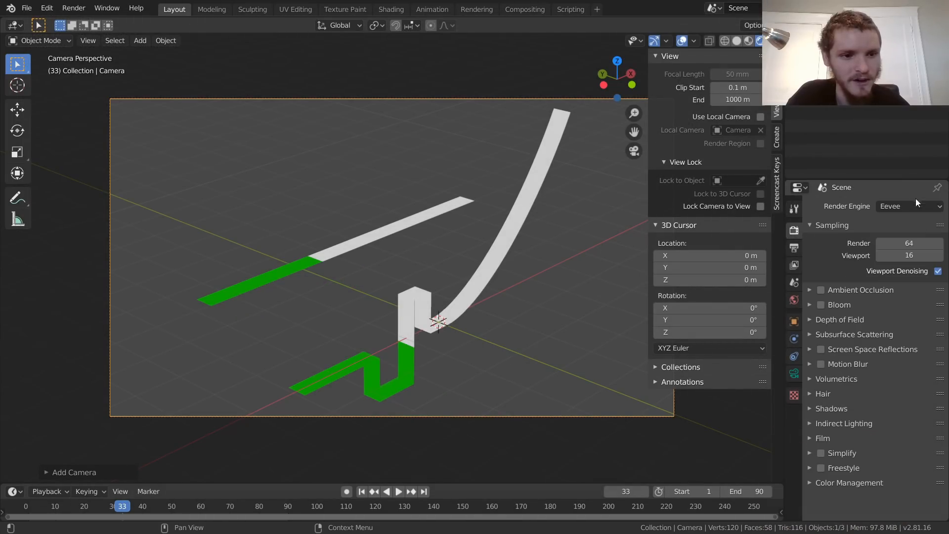
mouse_move(823, 447)
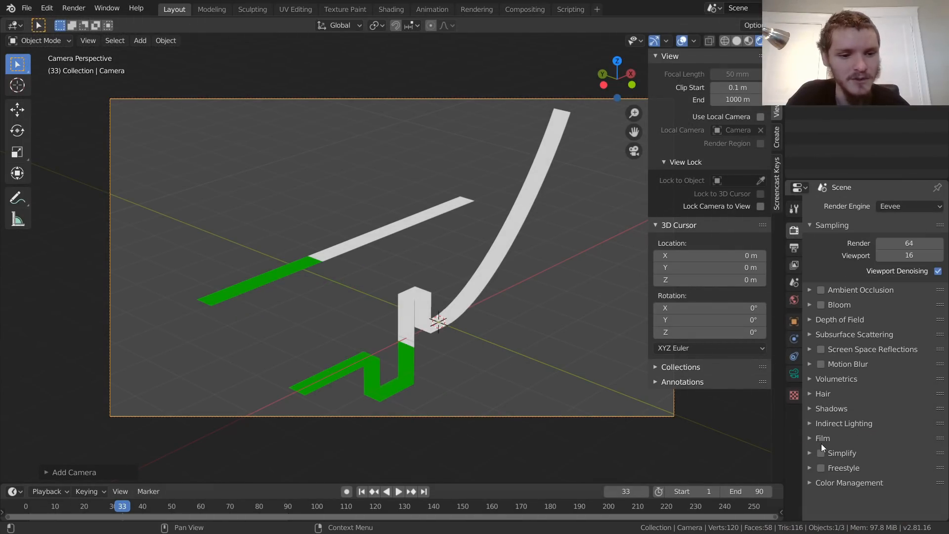
click(793, 265)
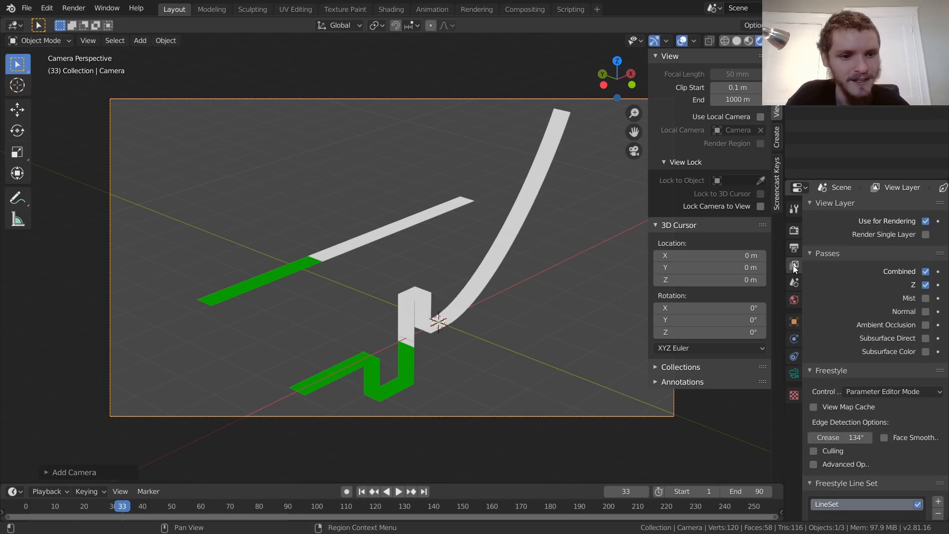
scroll(down, 3)
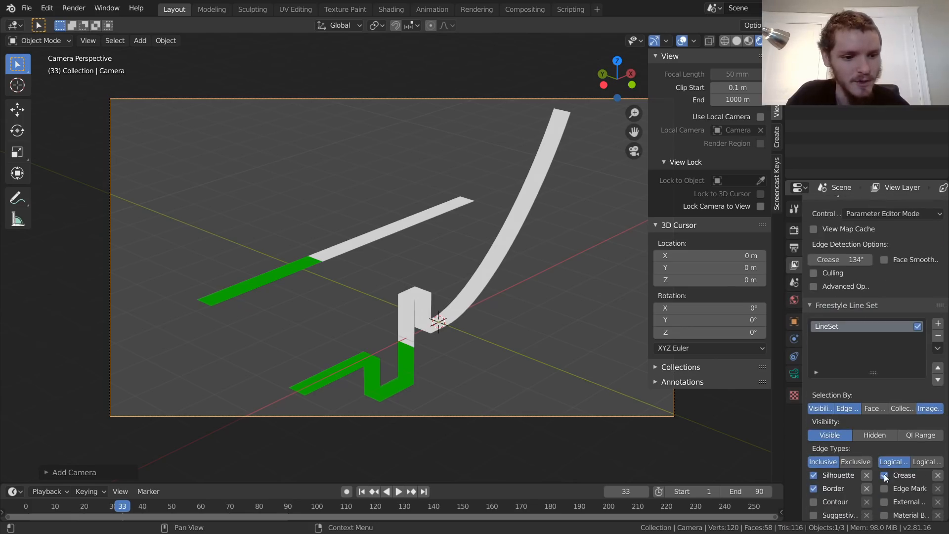
Re-render to check the black outlines, then pick a new world background colour.
key(F12)
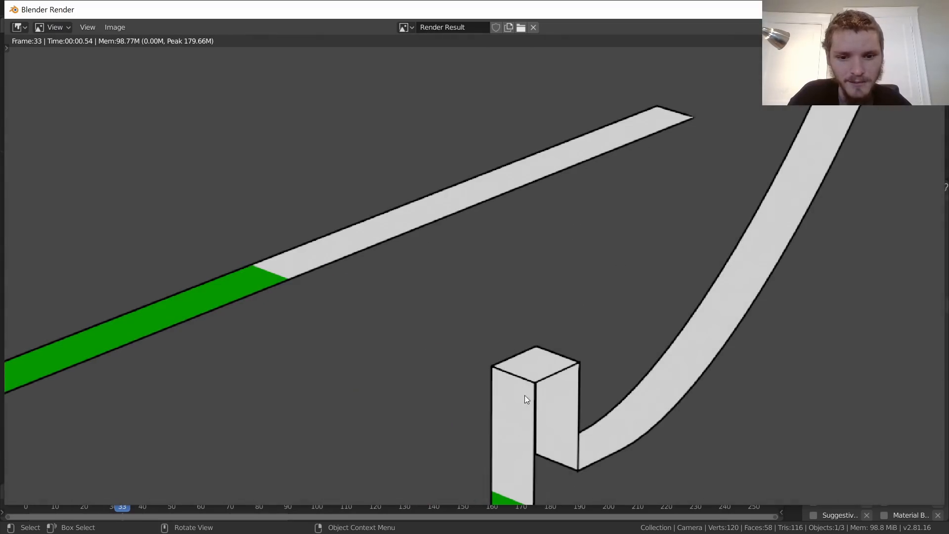
mouse_move(852, 211)
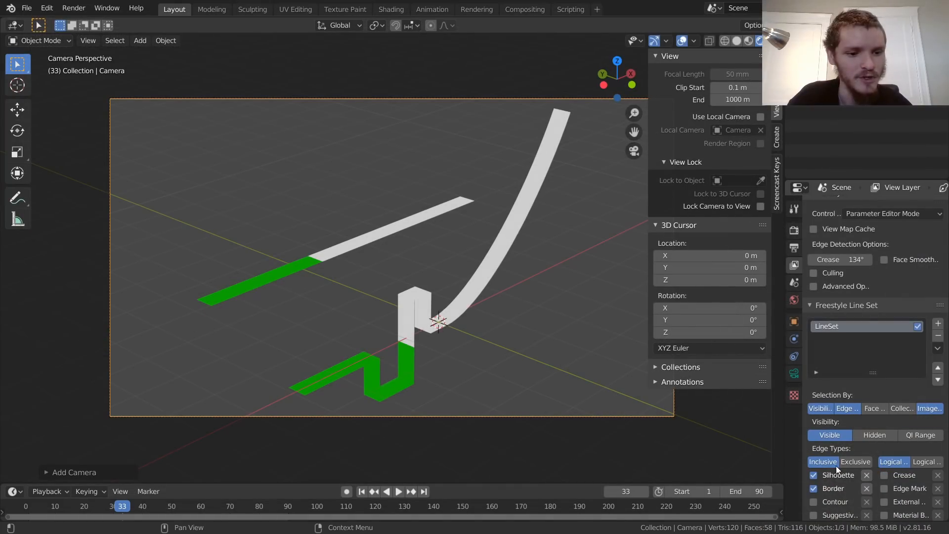
key(F12)
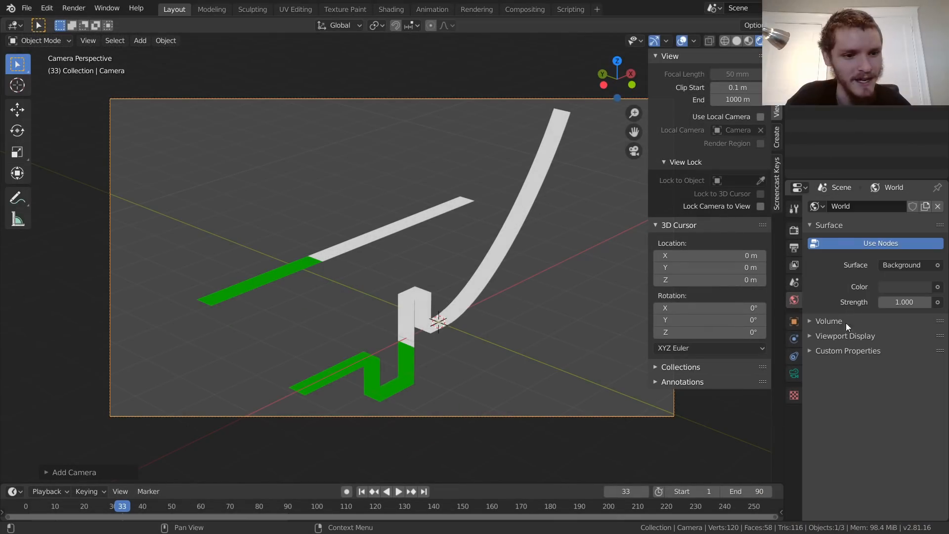
click(906, 286)
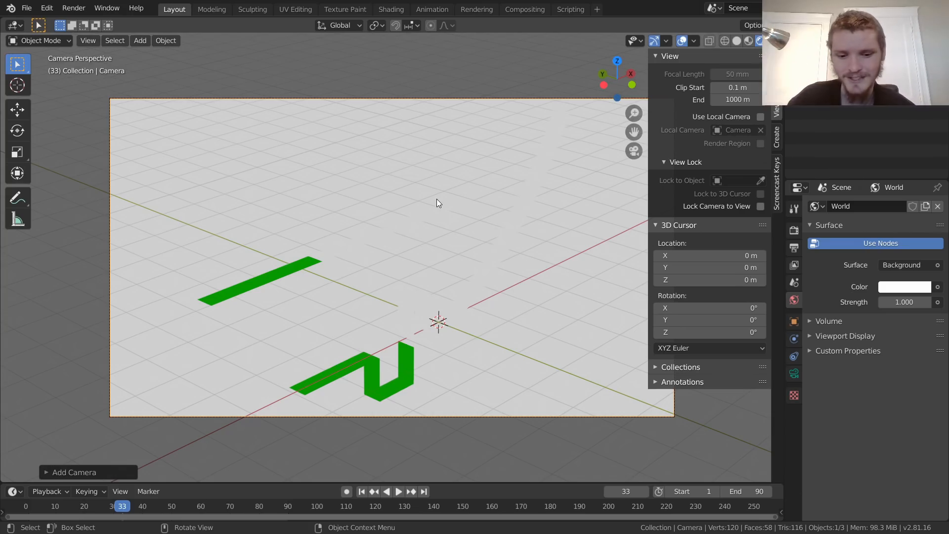
Render a preview to confirm the white world background.
key(F12)
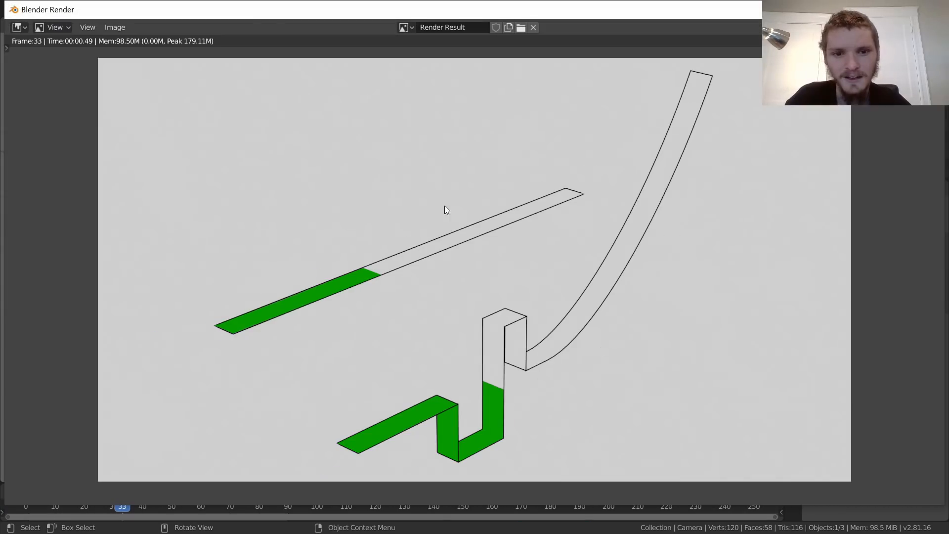
mouse_move(517, 227)
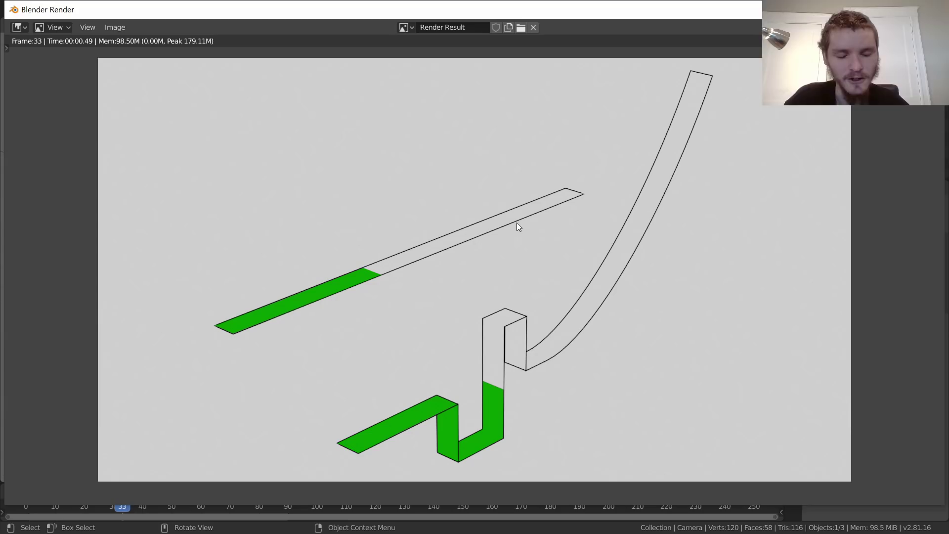
scroll(down, 3)
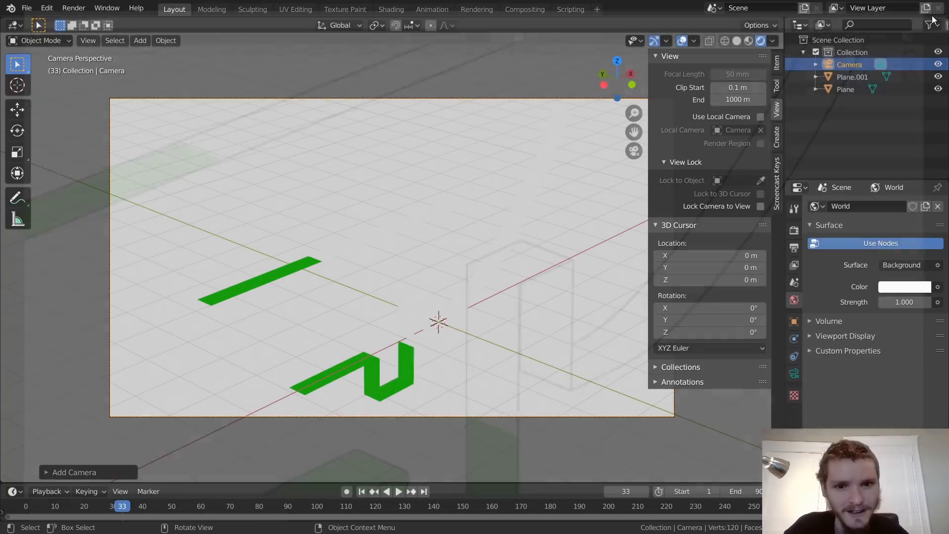
Enable Lock Camera to View and run a test render.
click(761, 206)
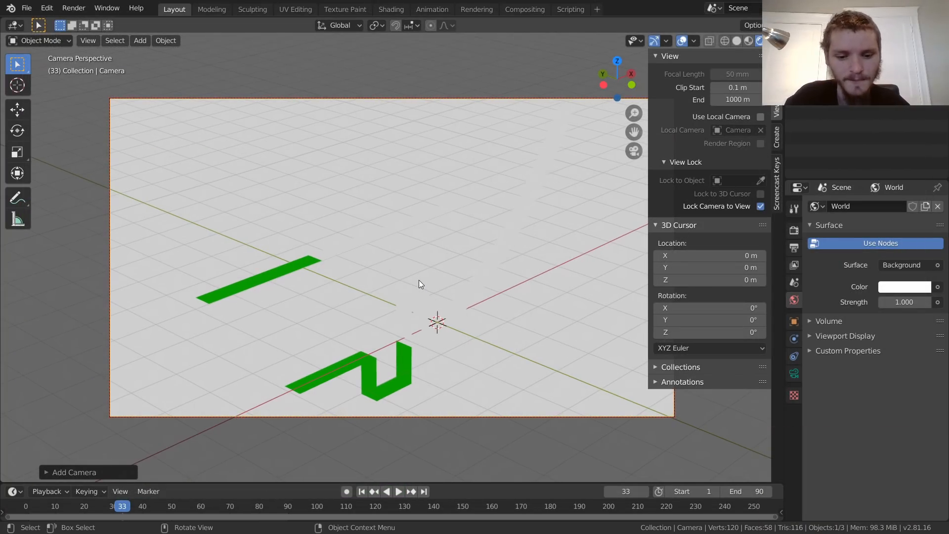
key(F12)
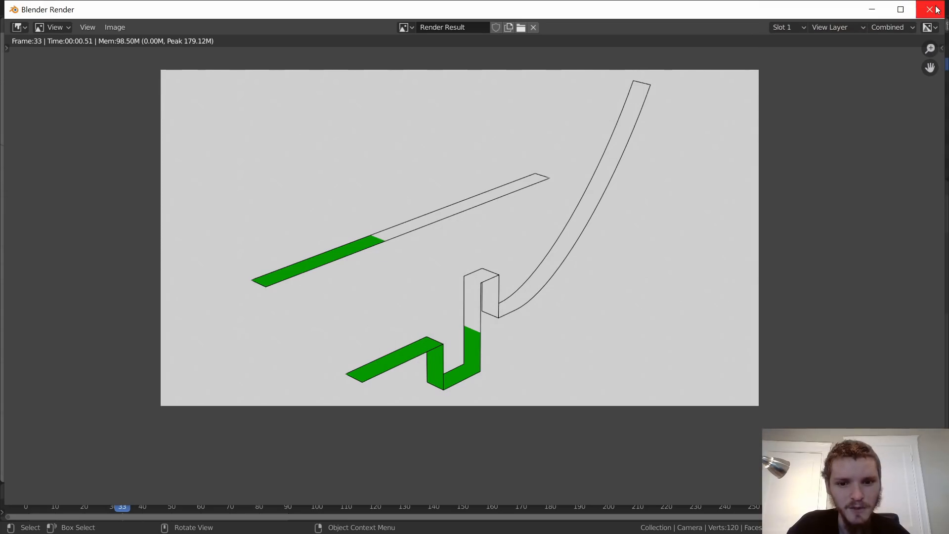
click(931, 9)
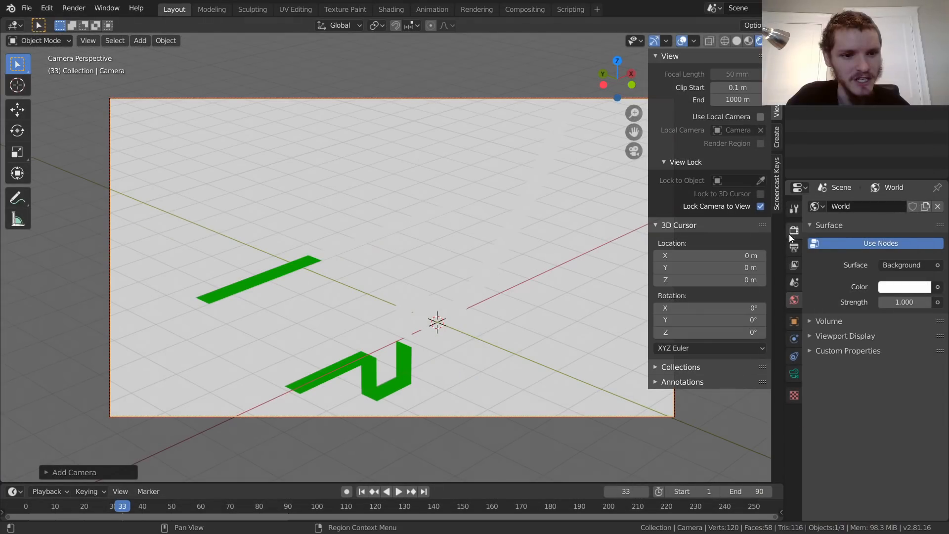
Set Freestyle line thickness to 1.2 px in Render Properties and re-render to confirm.
click(793, 231)
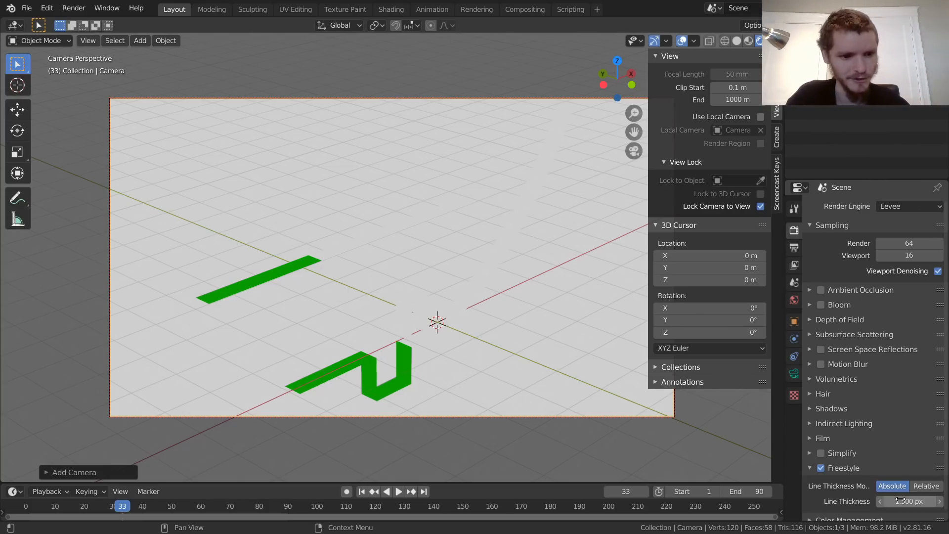
key(F12)
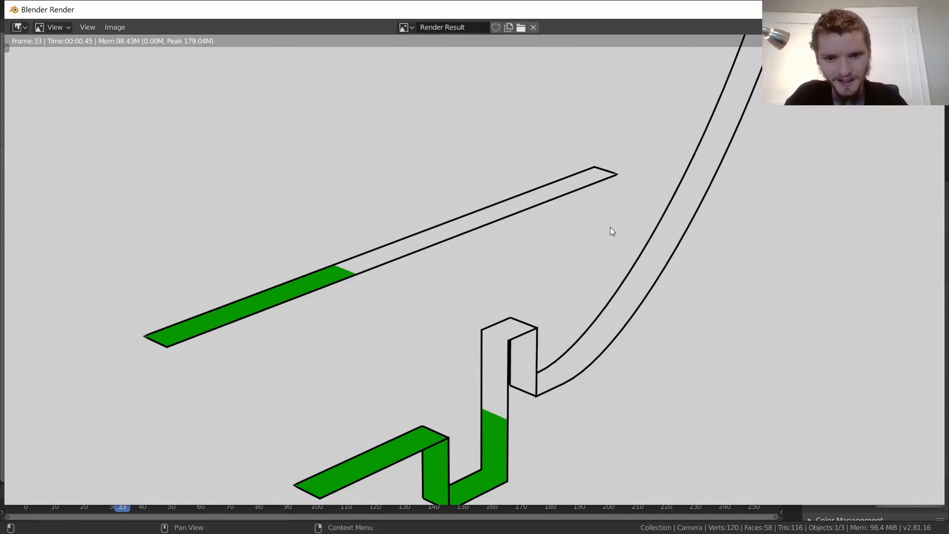
mouse_move(472, 186)
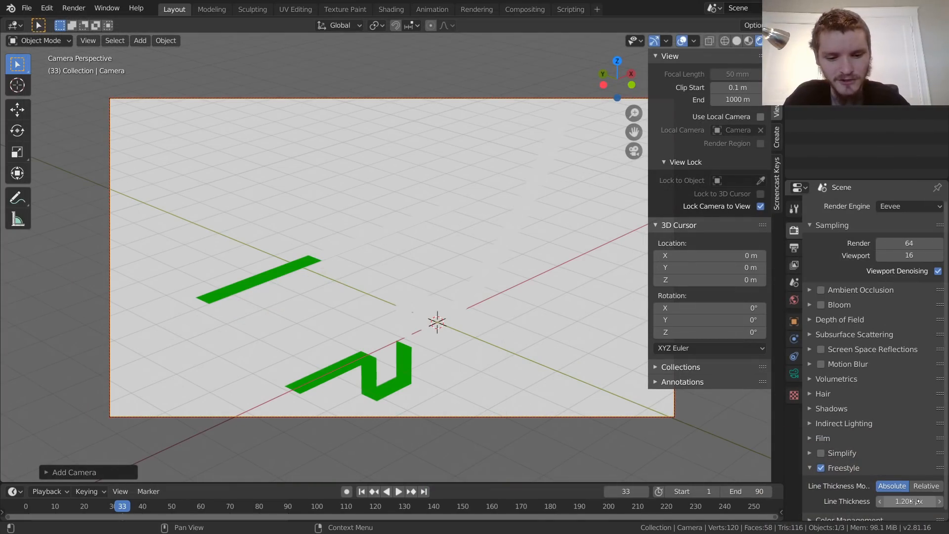
key(F12)
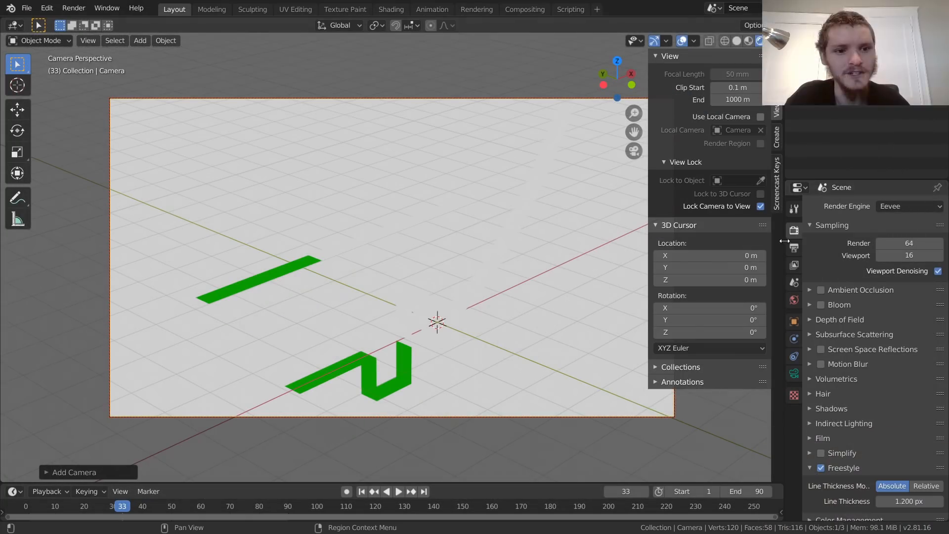
Set the output frame rate to 30 fps.
click(794, 248)
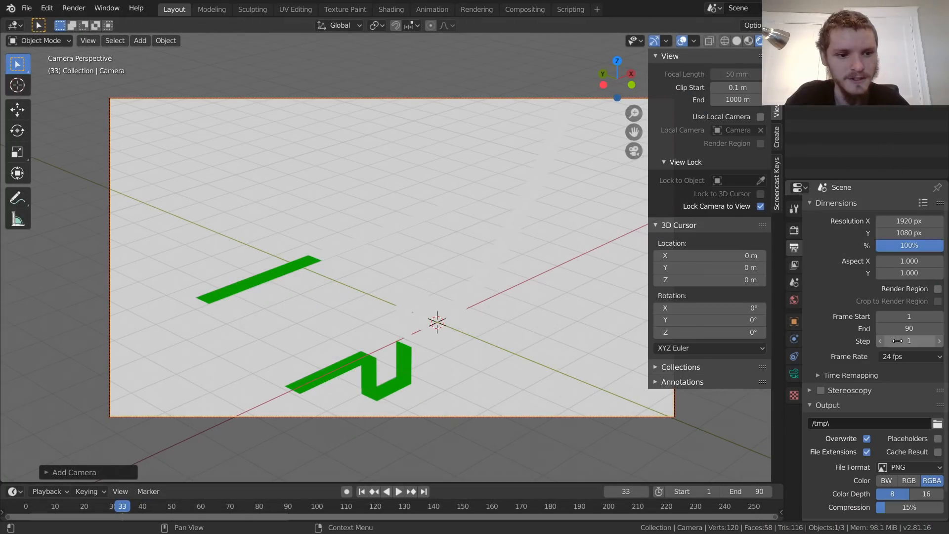
click(910, 356)
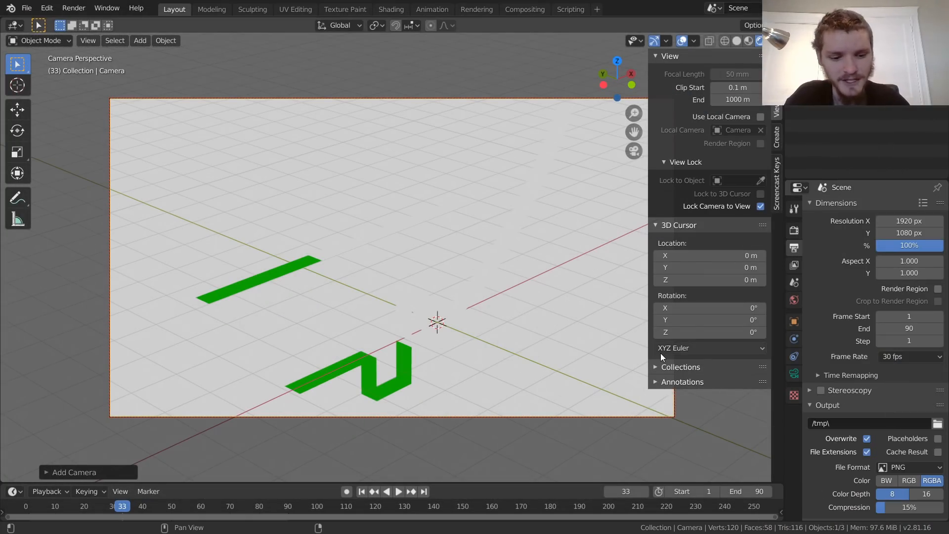
click(397, 491)
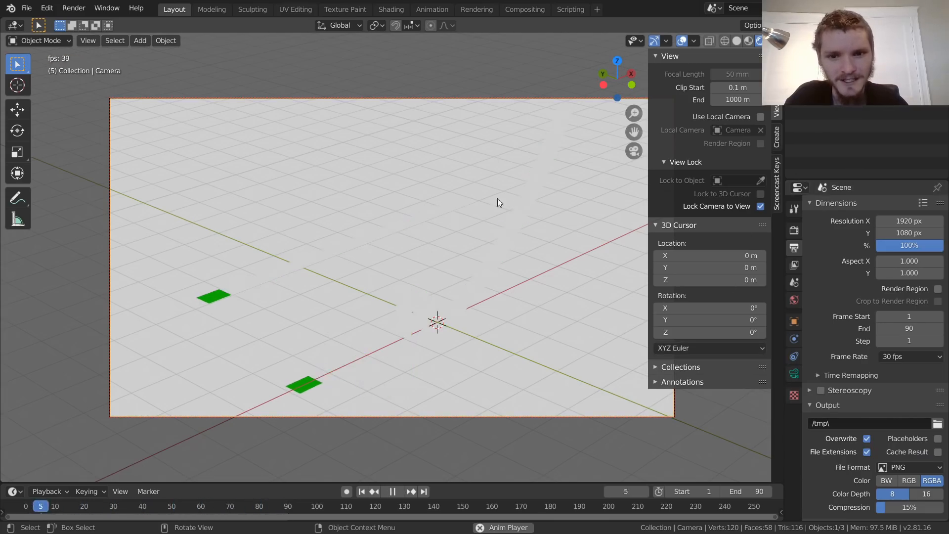
click(218, 506)
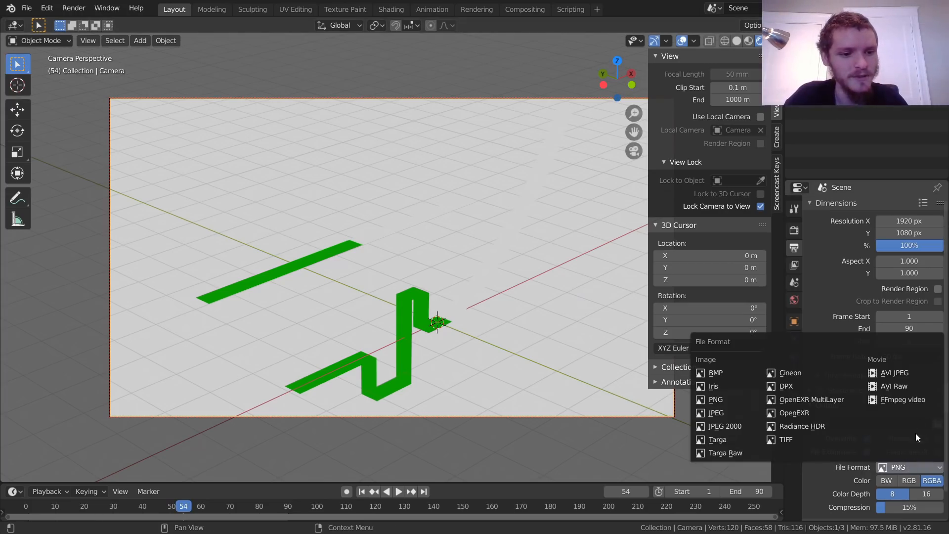
Switch the file format to high-quality FFmpeg MPEG-4 H.264 video and choose the save location.
click(901, 399)
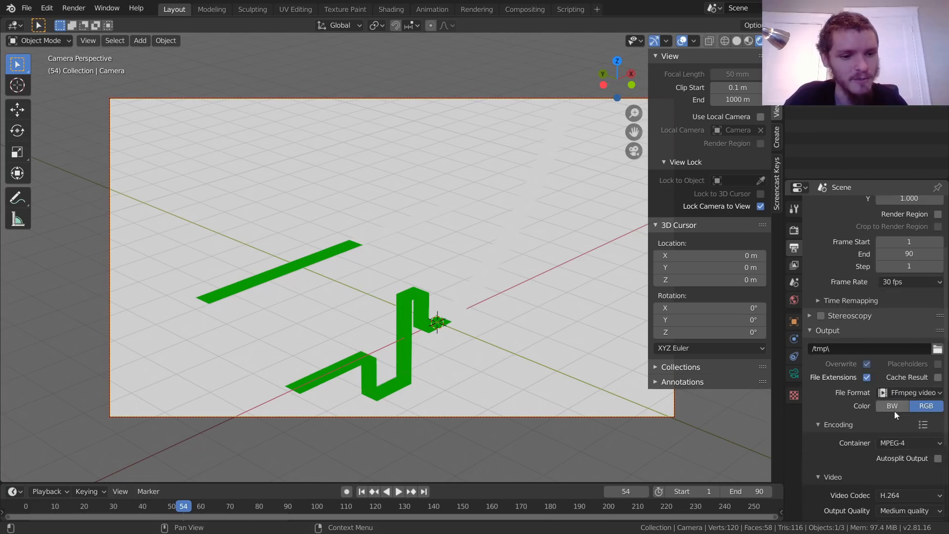
scroll(down, 3)
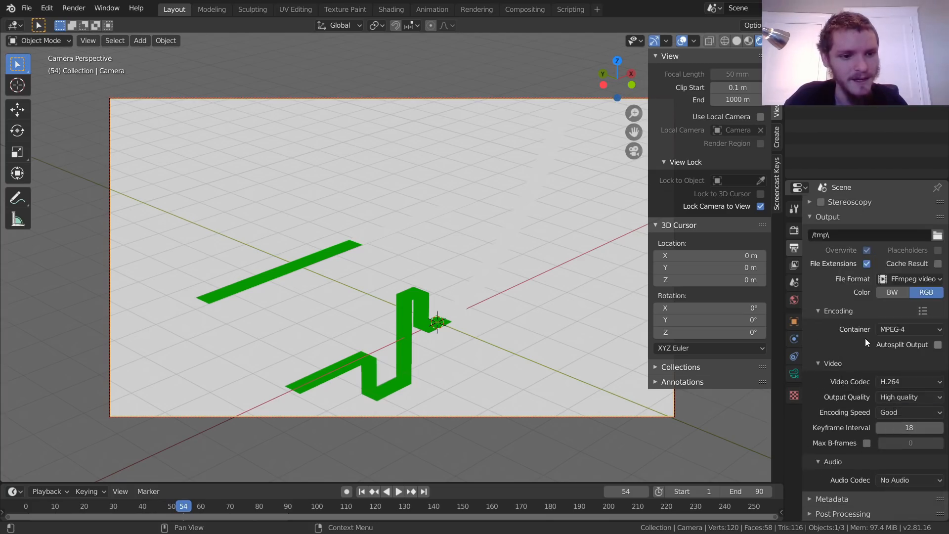
click(937, 235)
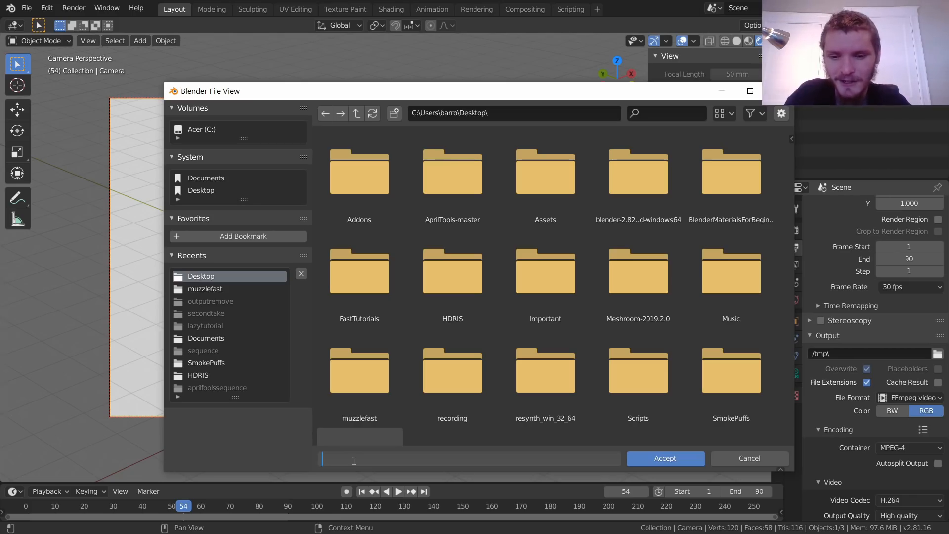
Name the output video 'curveloading' on the Desktop and accept.
text(curveloading)
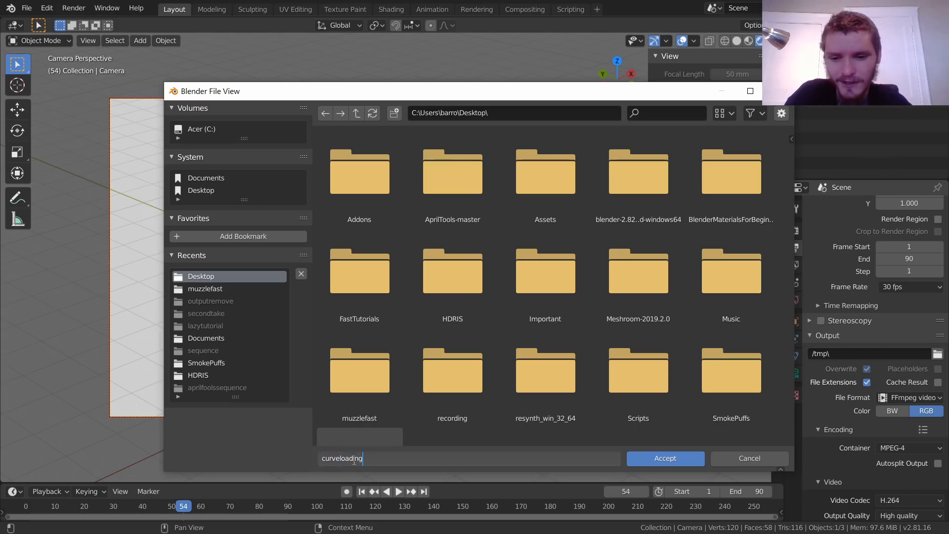
click(664, 458)
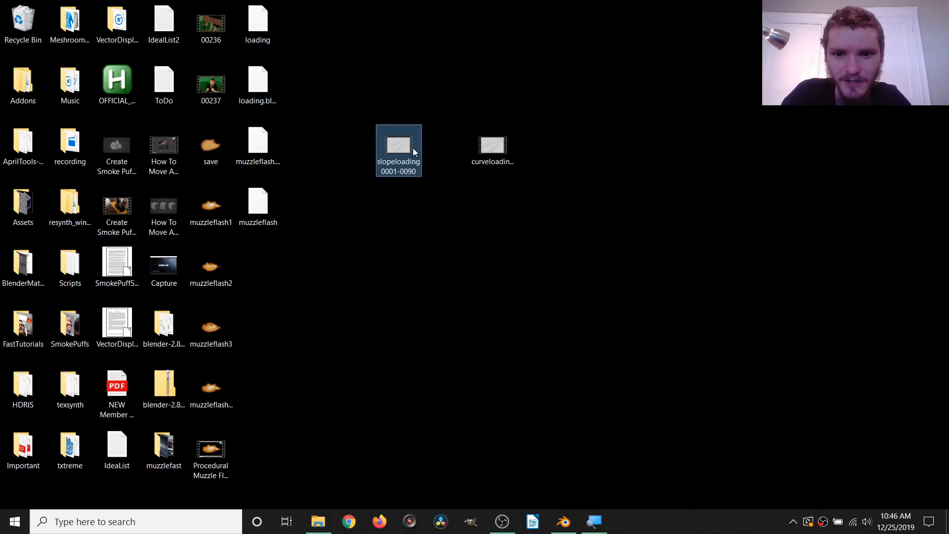
right_click(492, 145)
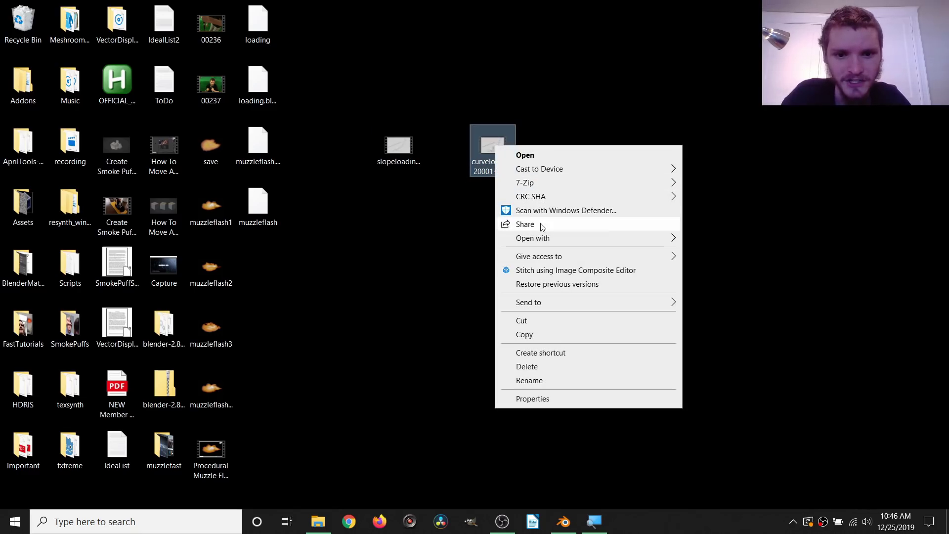
click(524, 155)
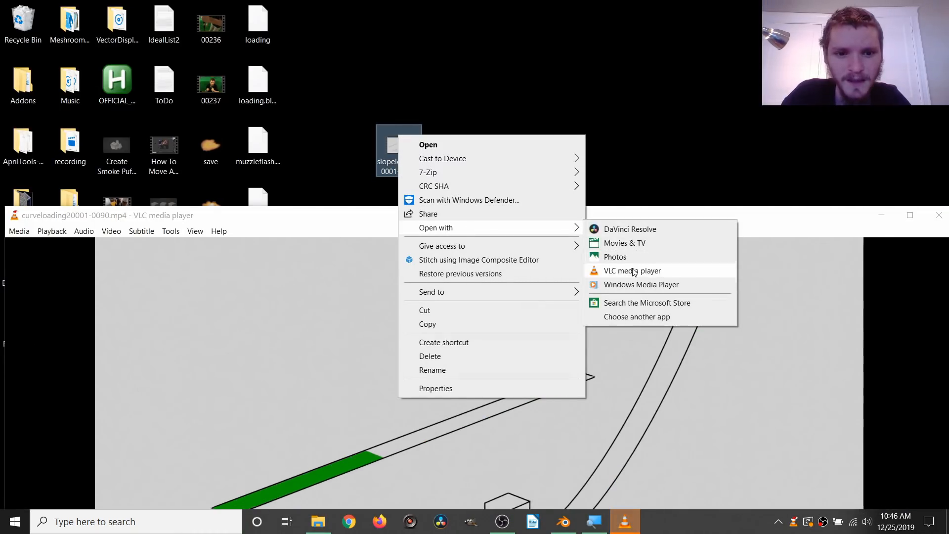
click(632, 270)
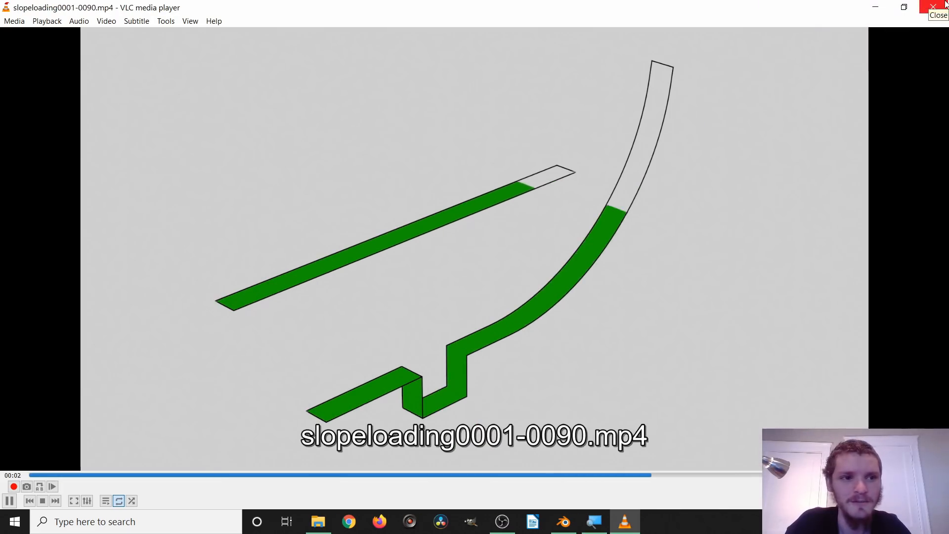
click(938, 15)
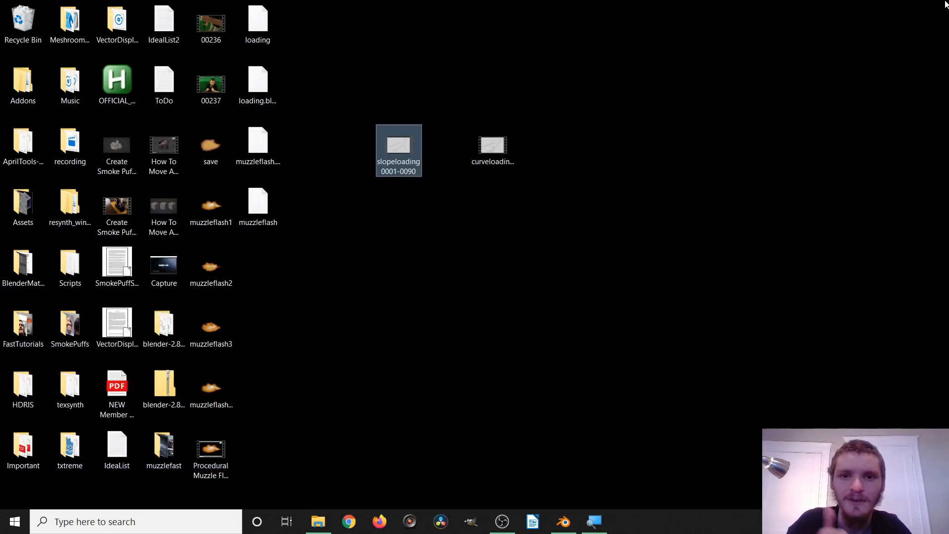